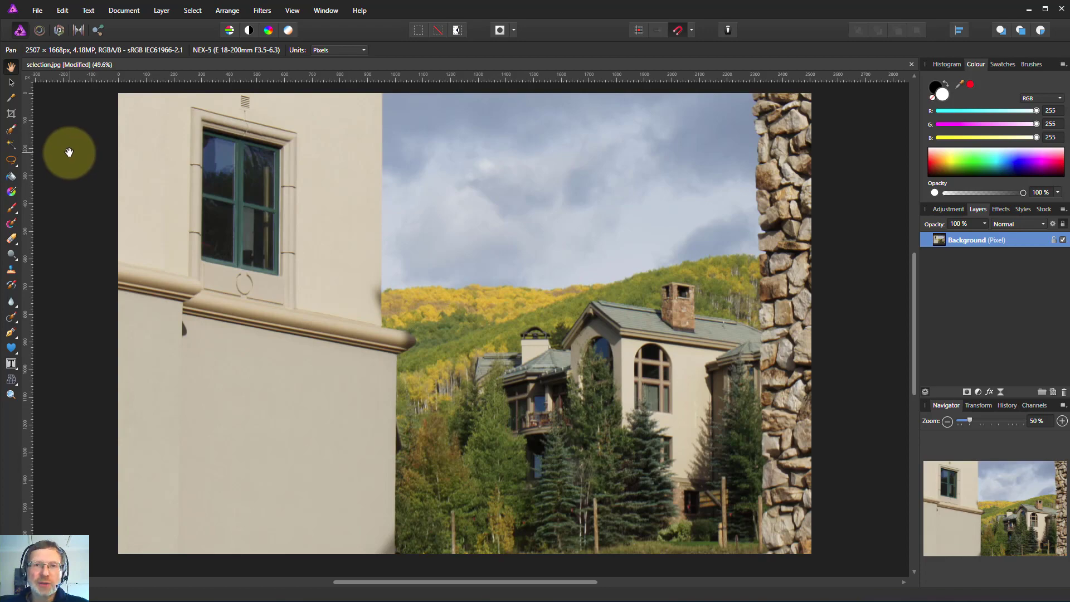
{"action": "mouse_move", "coordinate": [20, 160]}
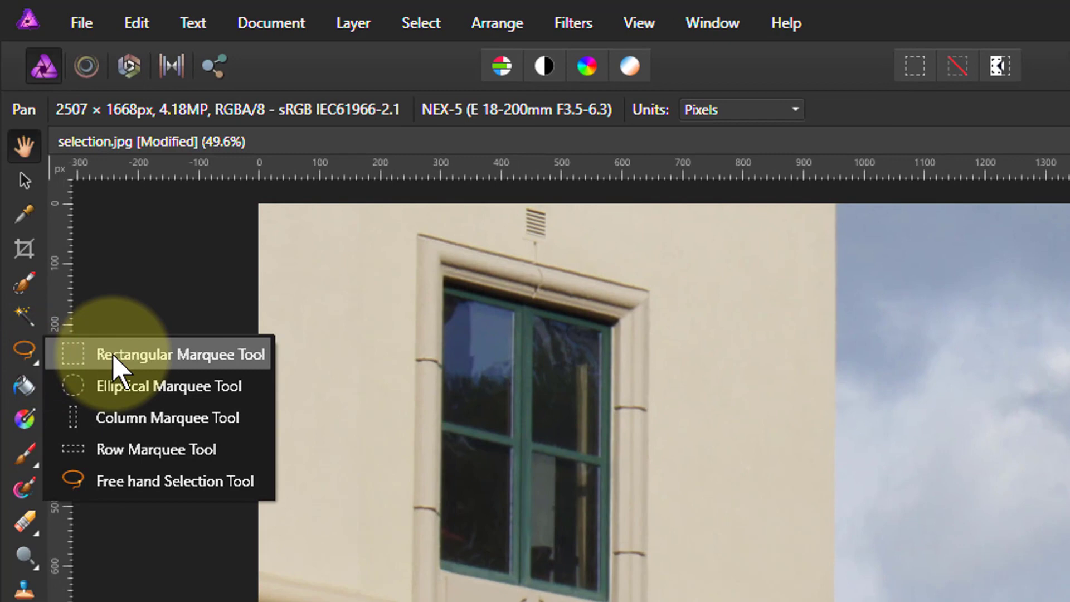
- Choose the Elliptical Marquee Tool from the selection-shape flyout
{"action": "left_click", "coordinate": [180, 355]}
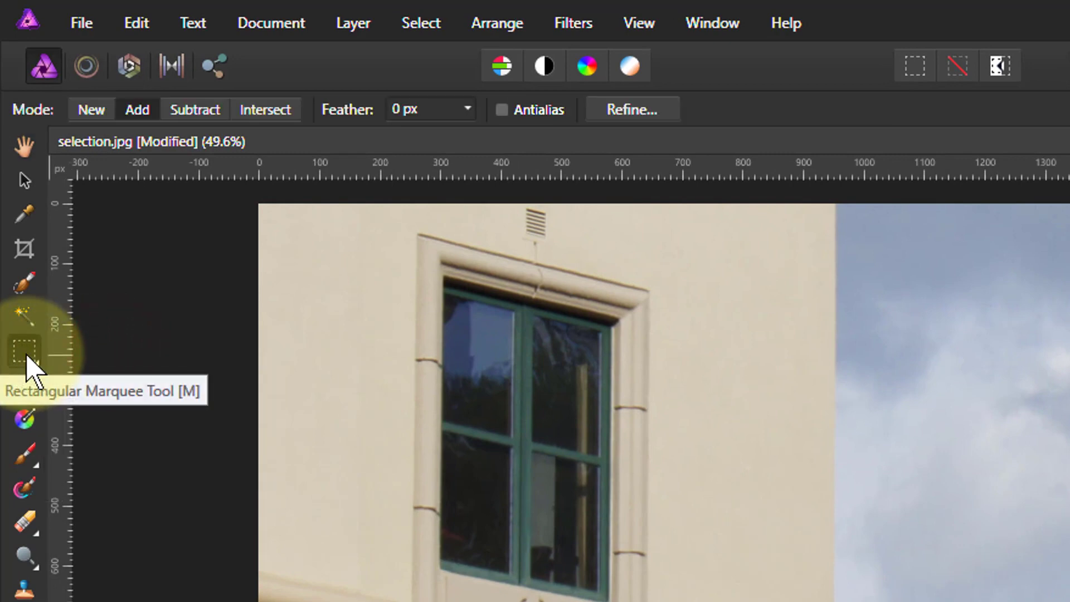
{"action": "left_click", "coordinate": [23, 351]}
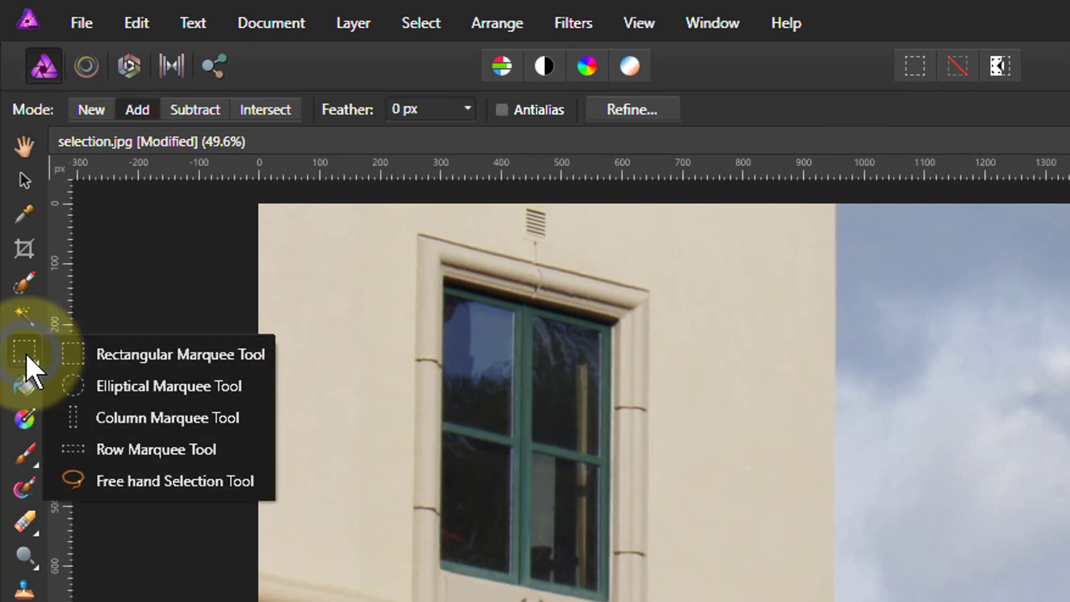
{"action": "mouse_move", "coordinate": [190, 389]}
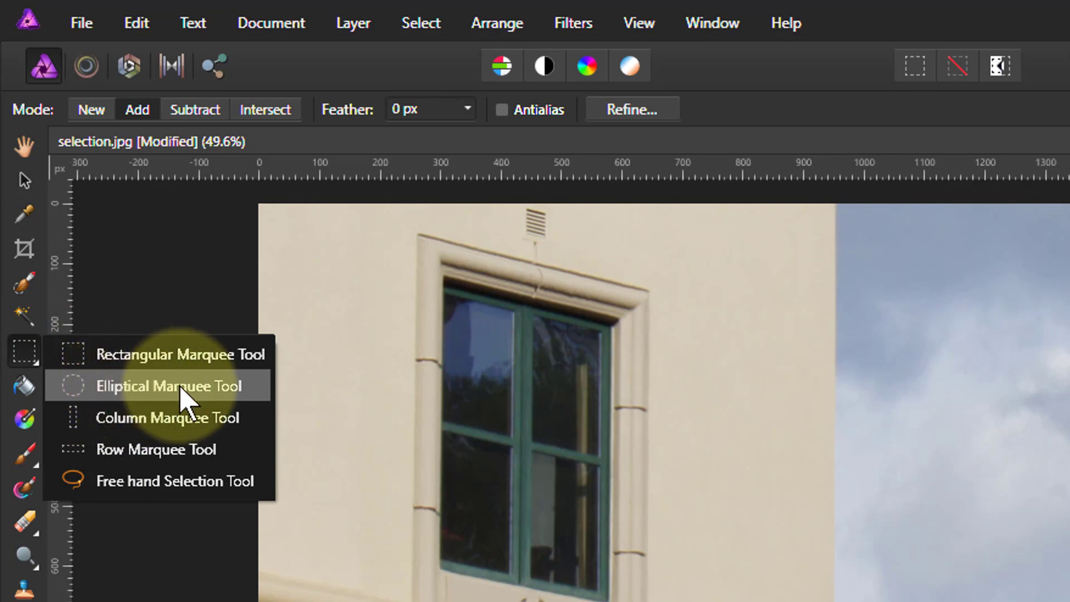
{"action": "left_click", "coordinate": [163, 385]}
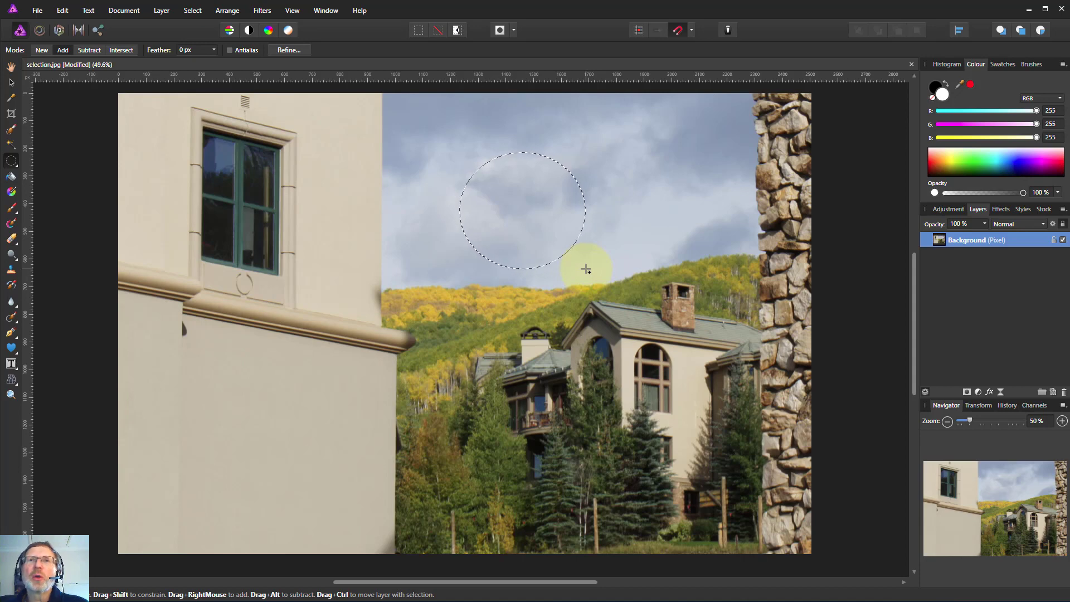
- Draw a small circular selection in the sky above the hills
{"action": "left_click_drag", "start_coordinate": [585, 269], "coordinate": [596, 263]}
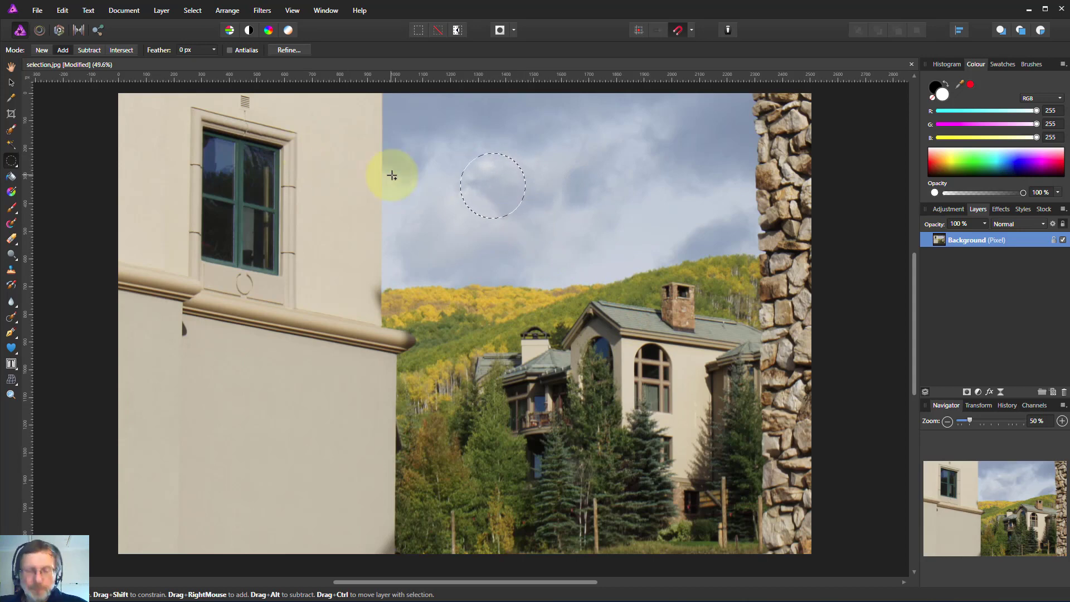
{"action": "mouse_move", "coordinate": [656, 382]}
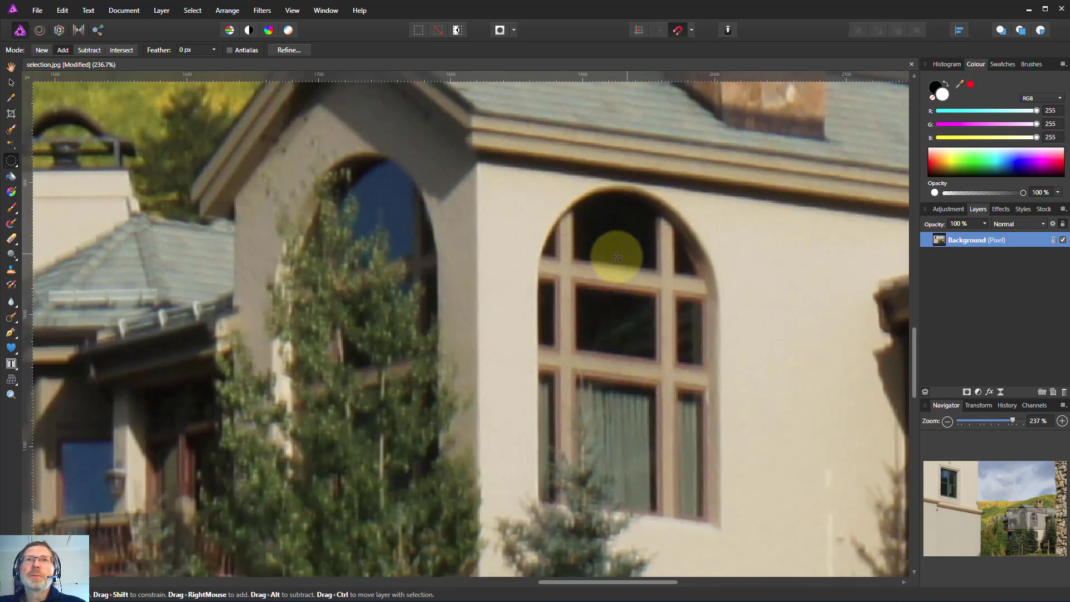
{"action": "mouse_move", "coordinate": [536, 277]}
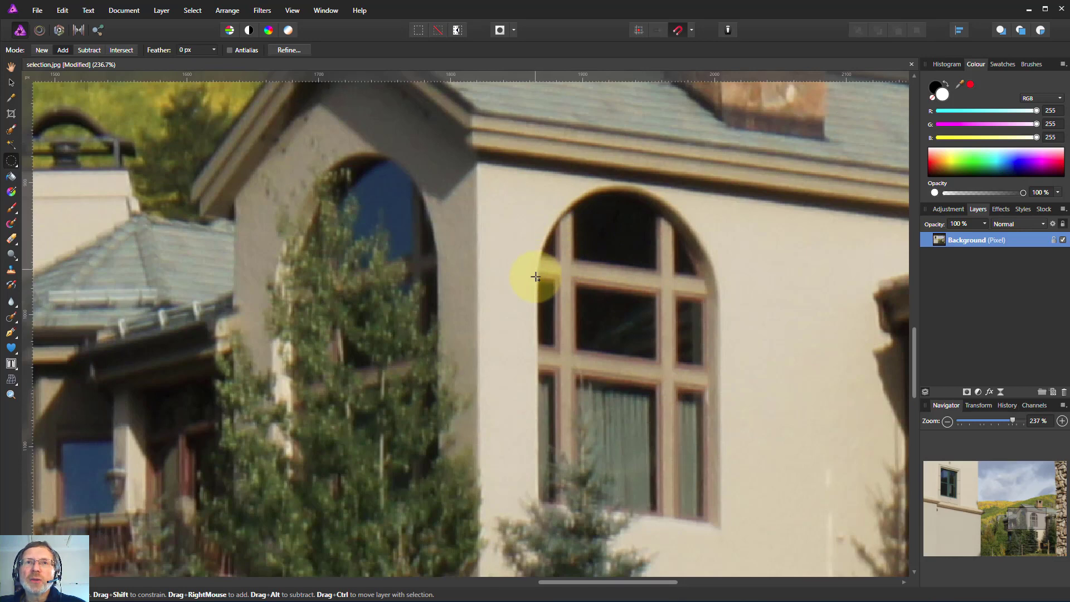
{"action": "mouse_move", "coordinate": [538, 186]}
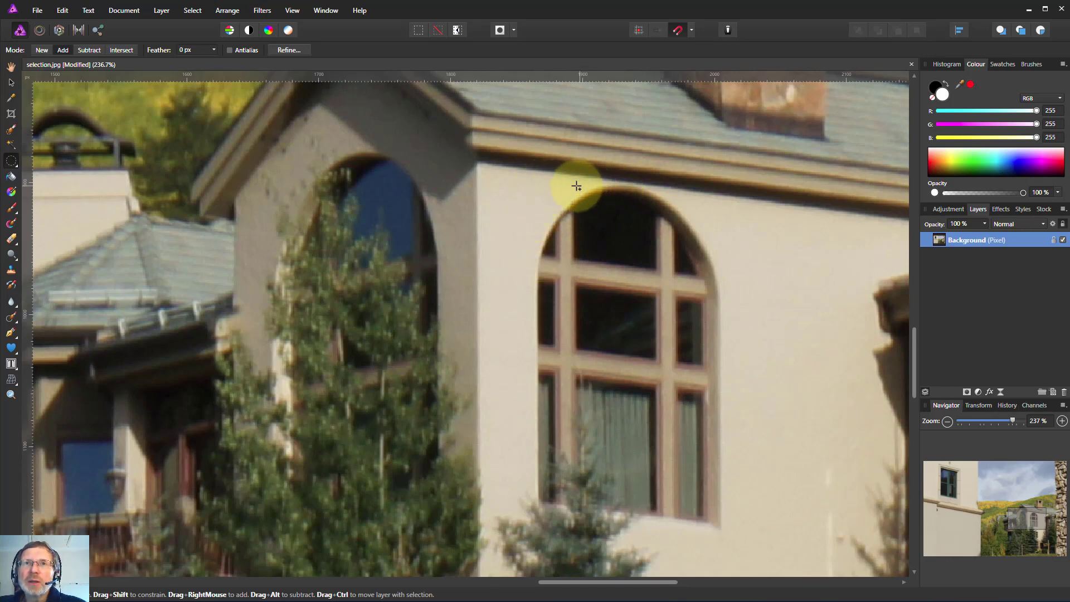
{"action": "mouse_move", "coordinate": [540, 186]}
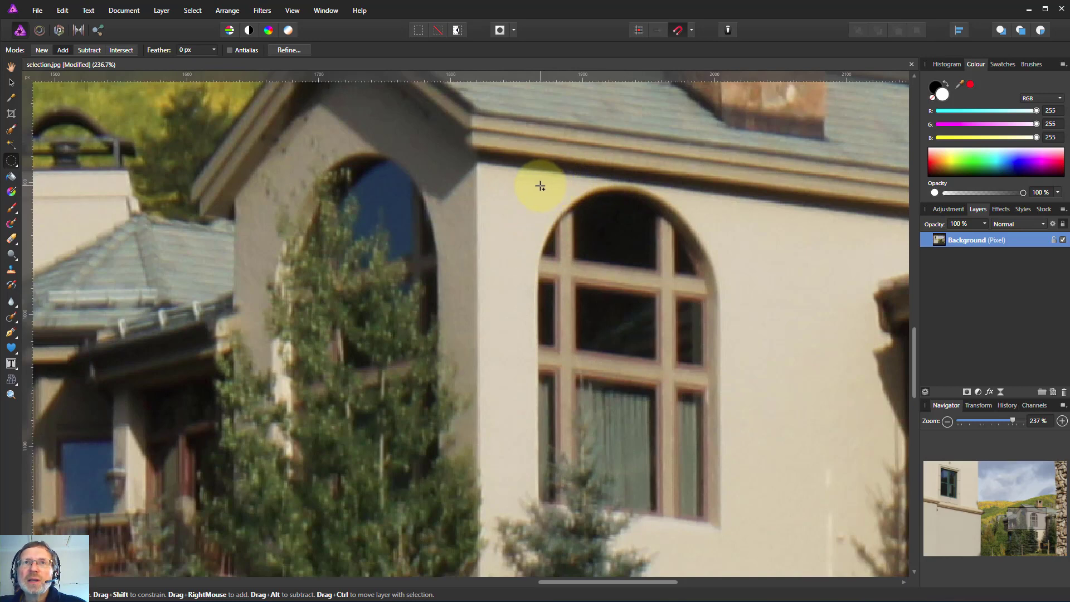
{"action": "mouse_move", "coordinate": [536, 187]}
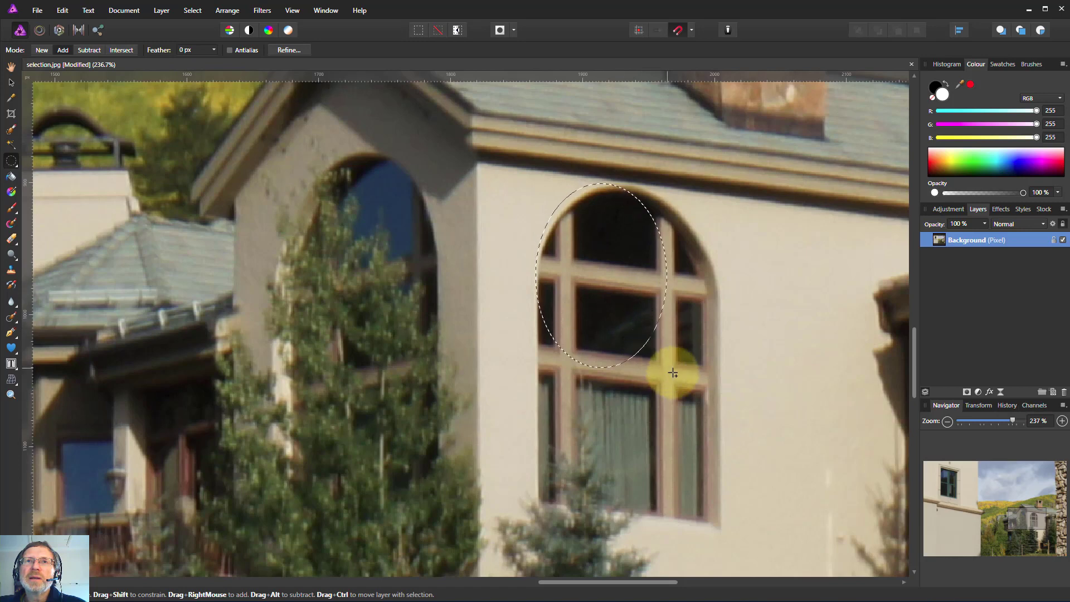
- Draw an oval selection around the house's arched window, redrawing it taller to fit
{"action": "left_click_drag", "start_coordinate": [672, 372], "coordinate": [697, 419]}
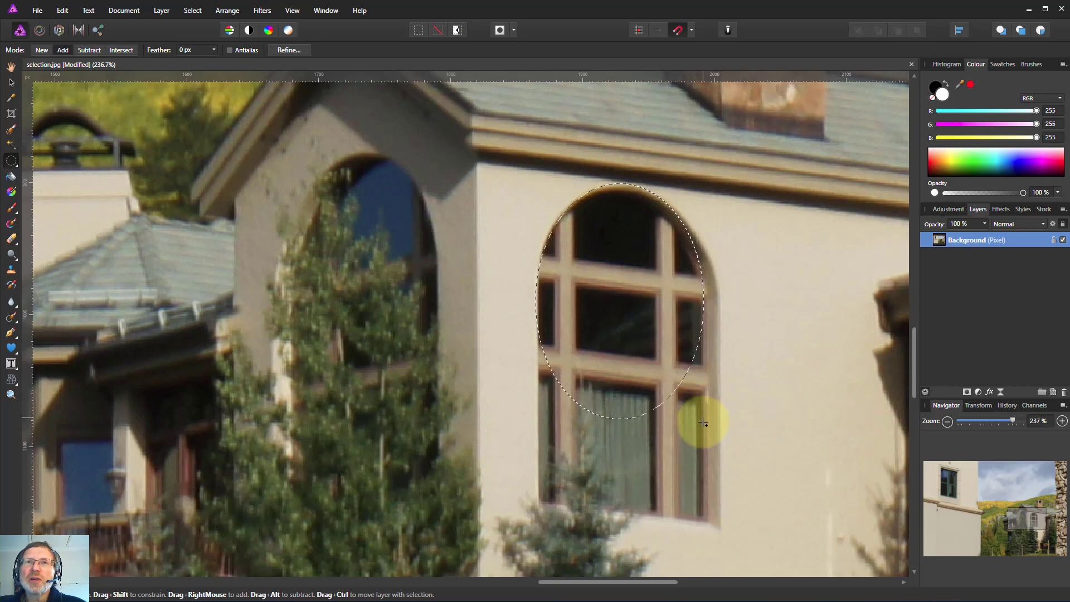
{"action": "left_click_drag", "start_coordinate": [703, 422], "coordinate": [703, 400]}
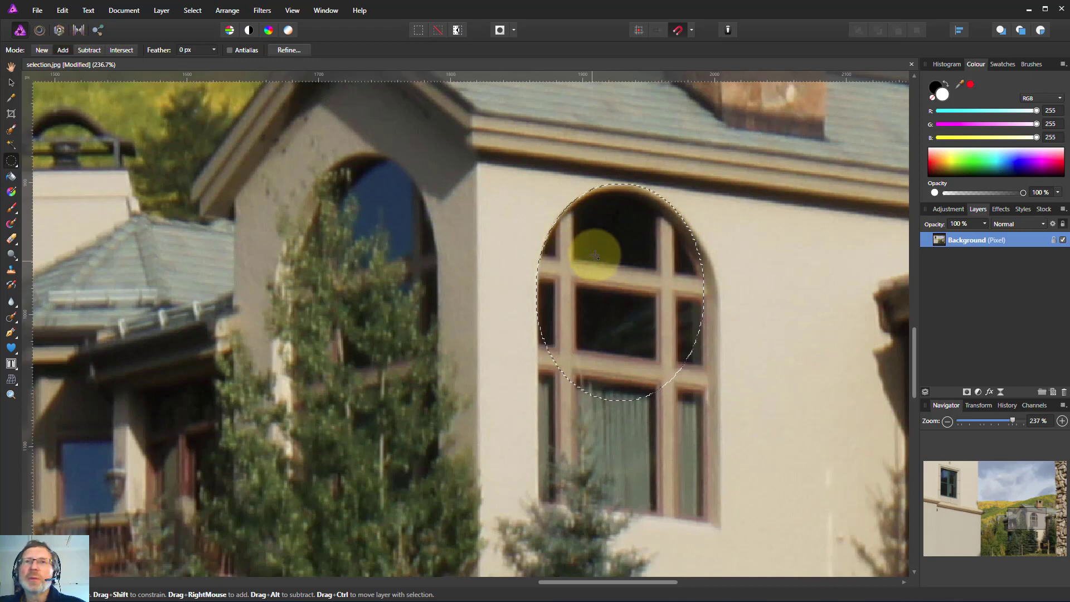
{"action": "mouse_move", "coordinate": [718, 282]}
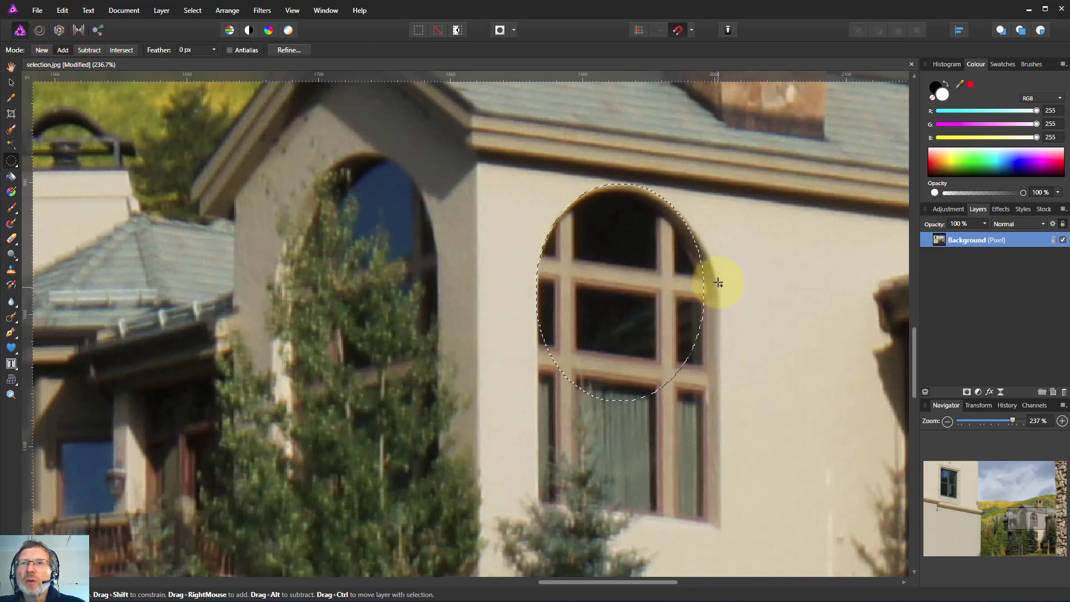
{"action": "mouse_move", "coordinate": [691, 199]}
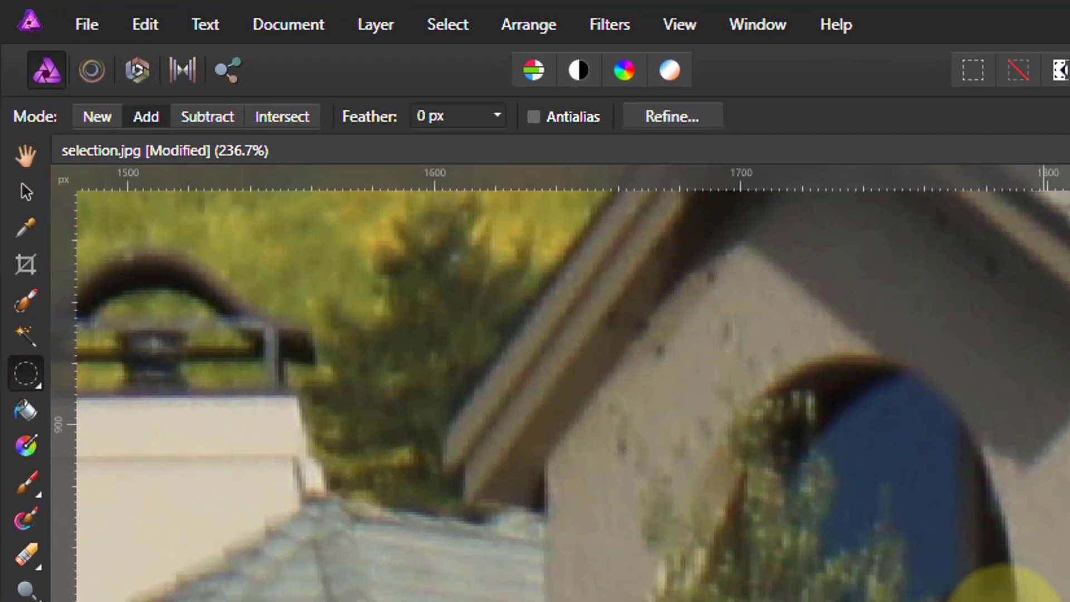
{"action": "mouse_move", "coordinate": [25, 373]}
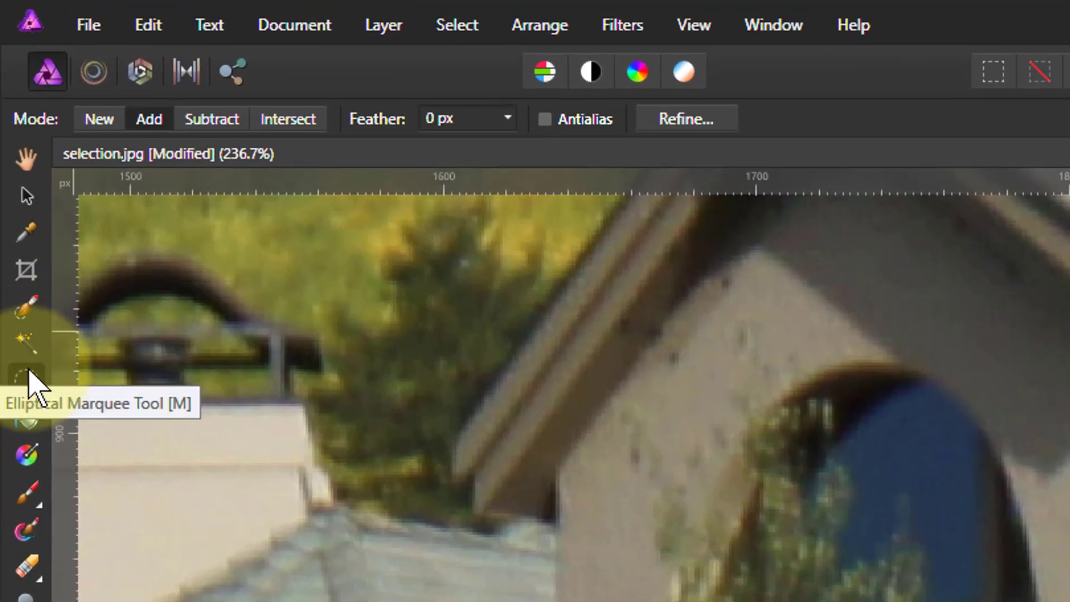
- Switch to polygonal freehand selection and outline the window's lower edges with straight segments
{"action": "left_click", "coordinate": [25, 382]}
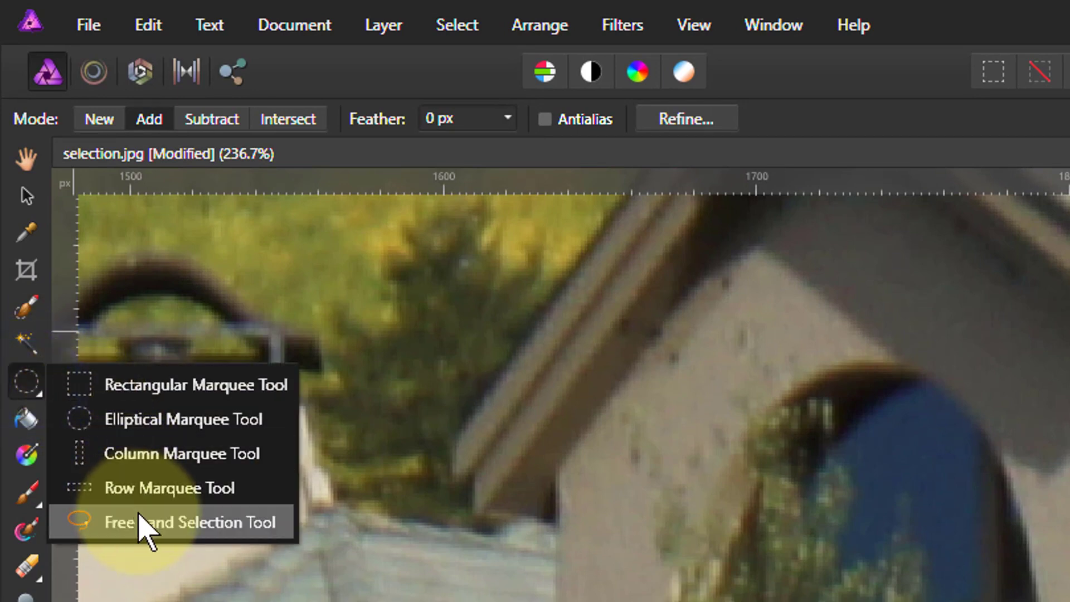
{"action": "left_click", "coordinate": [192, 522]}
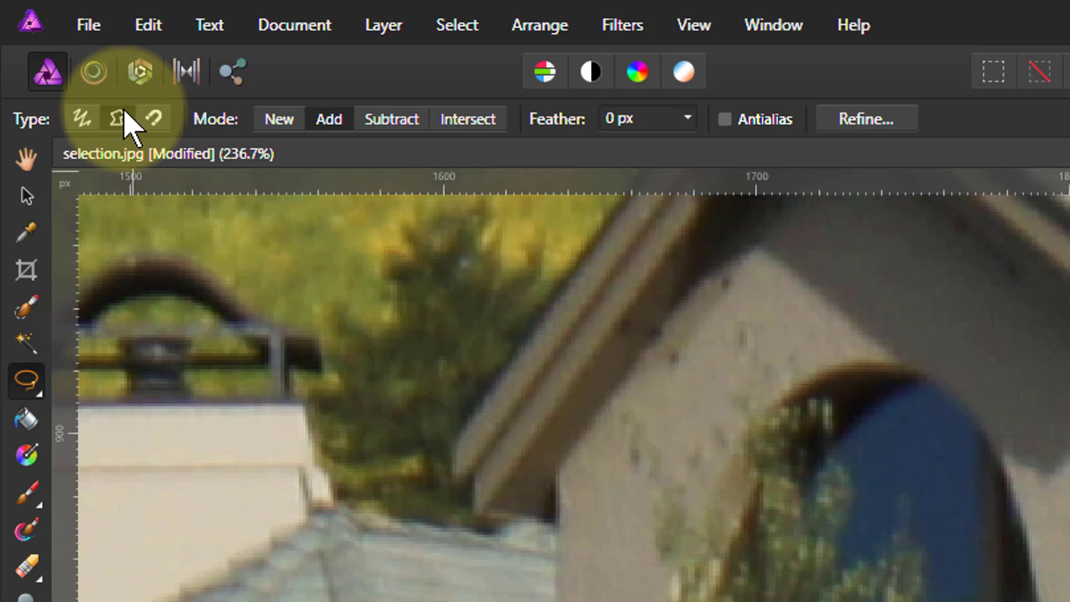
{"action": "left_click", "coordinate": [116, 119]}
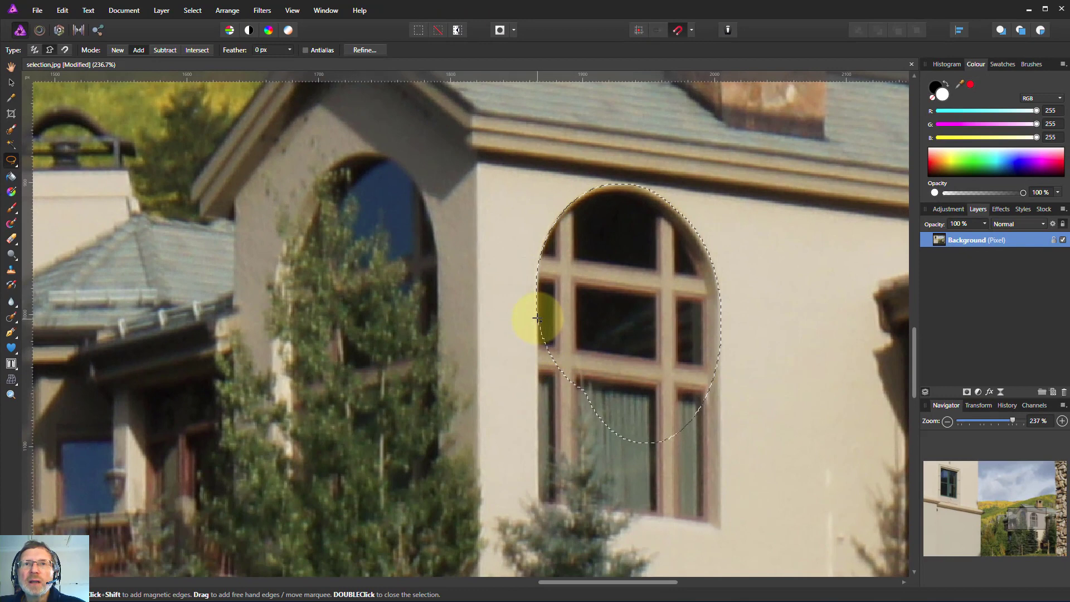
{"action": "left_click_drag", "start_coordinate": [538, 318], "coordinate": [542, 490]}
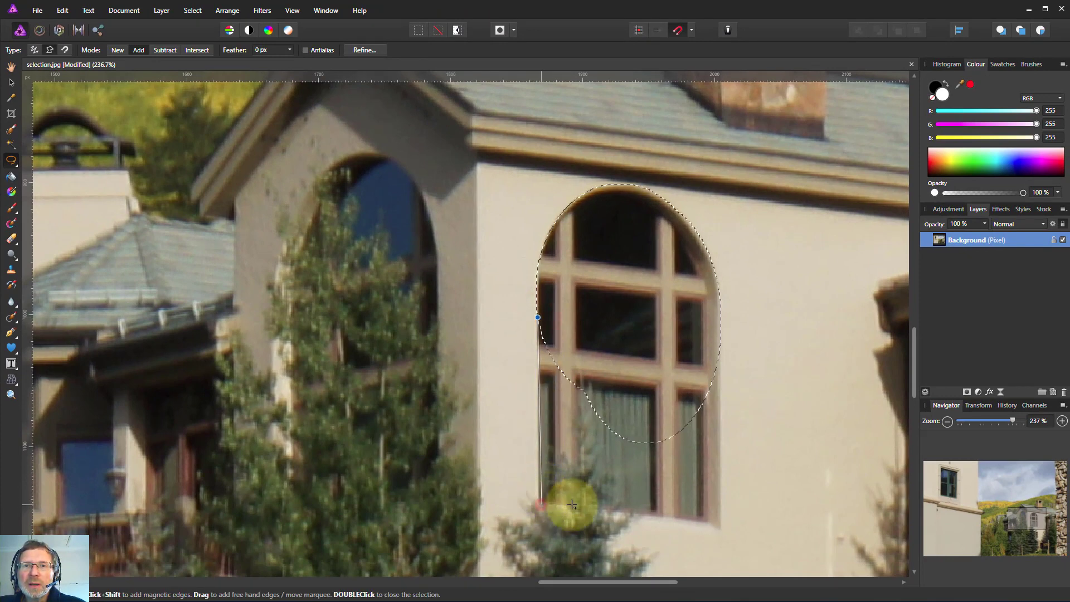
{"action": "left_click_drag", "start_coordinate": [572, 505], "coordinate": [714, 527]}
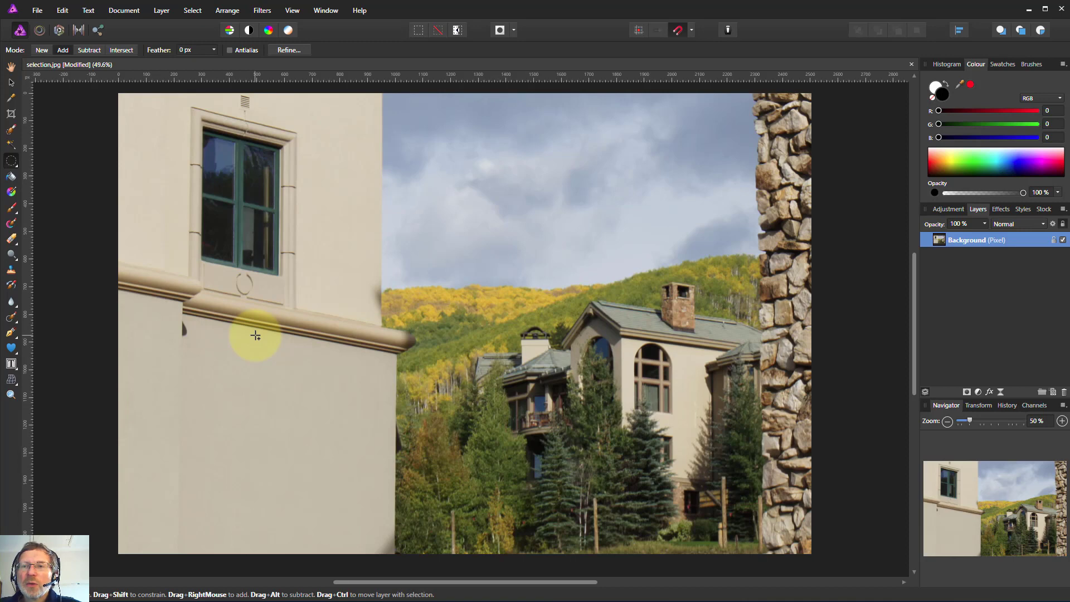
{"action": "mouse_move", "coordinate": [244, 322]}
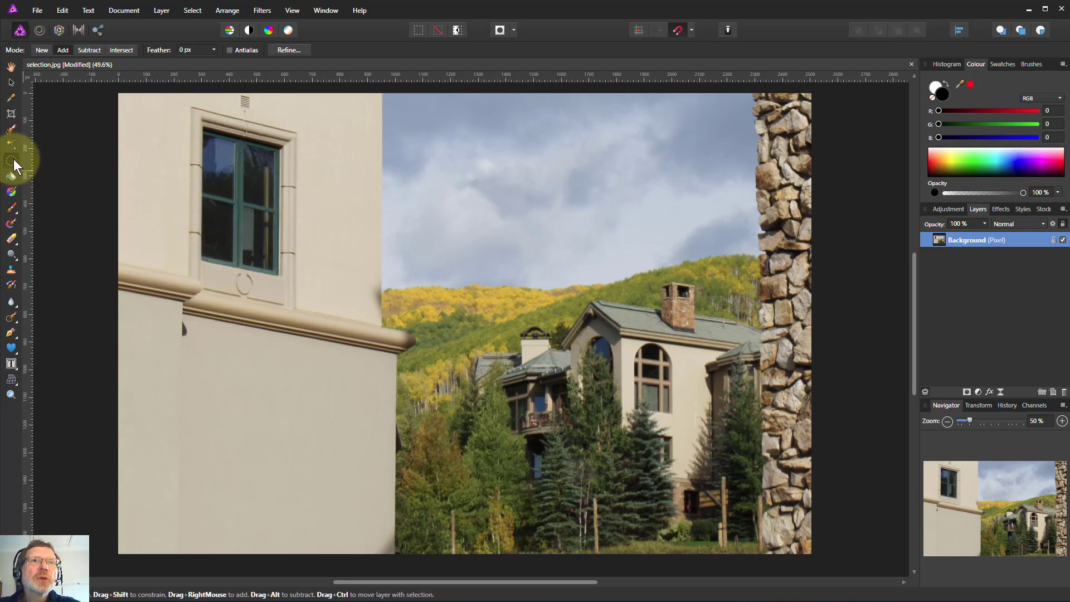
{"action": "mouse_move", "coordinate": [12, 162]}
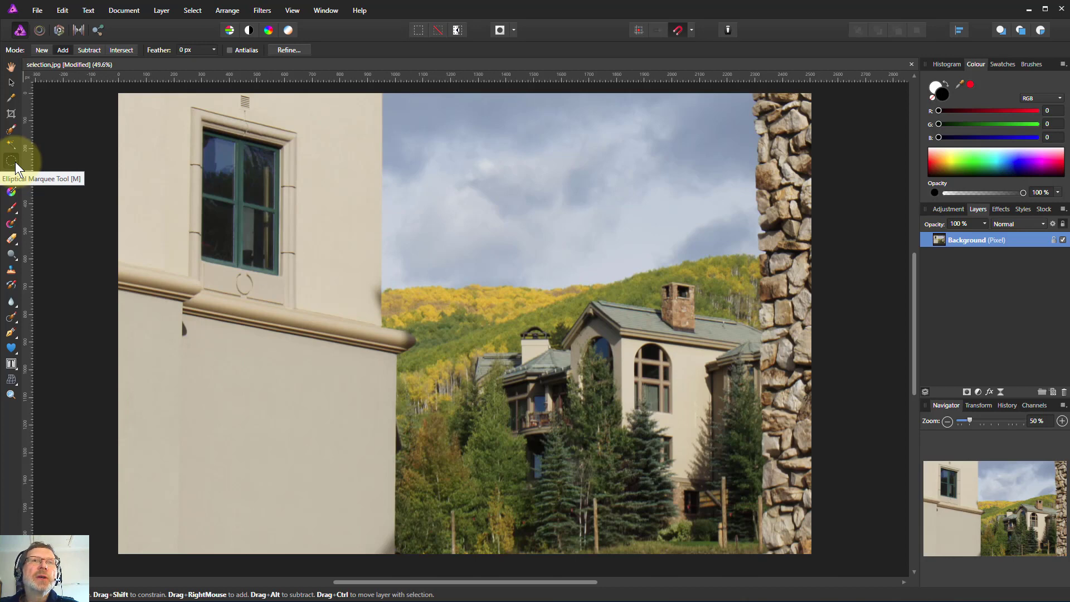
{"action": "mouse_move", "coordinate": [136, 114]}
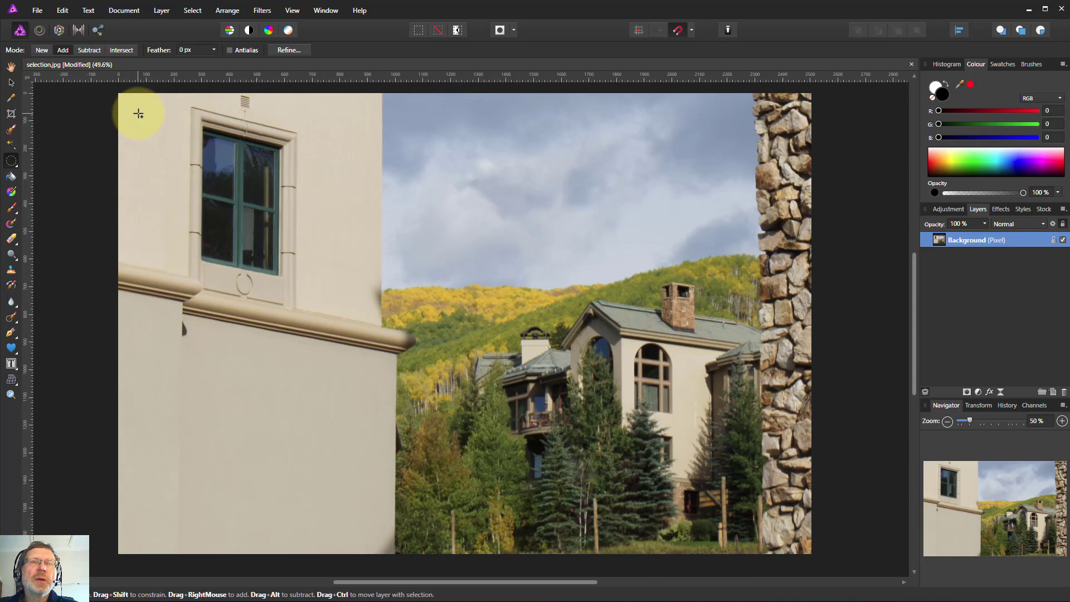
- Draw a large oval selection spanning most of the photo with black as foreground colour
{"action": "left_click_drag", "start_coordinate": [138, 113], "coordinate": [436, 341]}
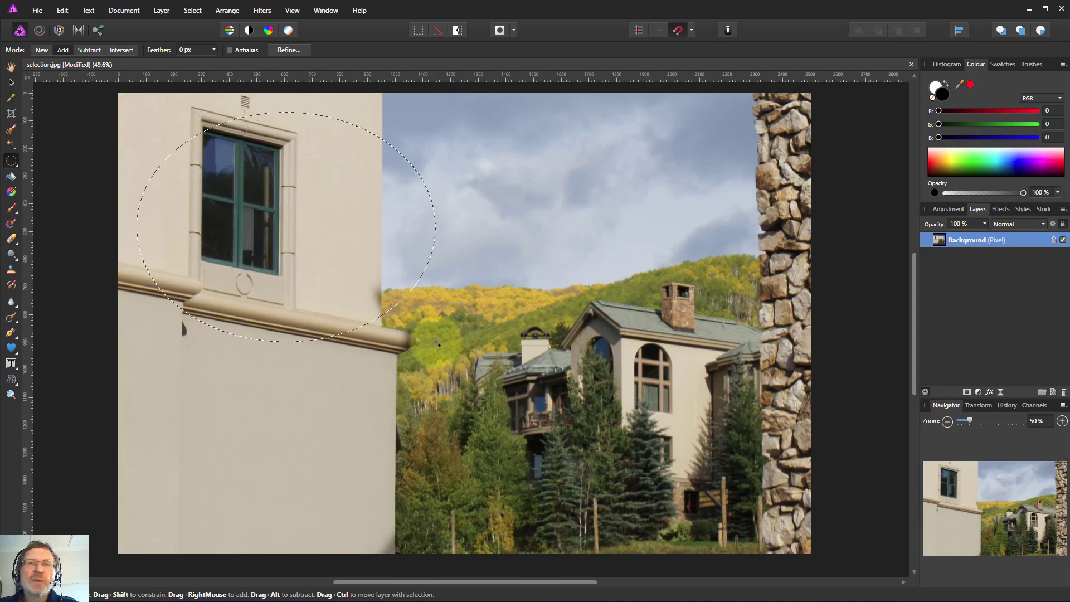
{"action": "left_click_drag", "start_coordinate": [435, 341], "coordinate": [783, 528]}
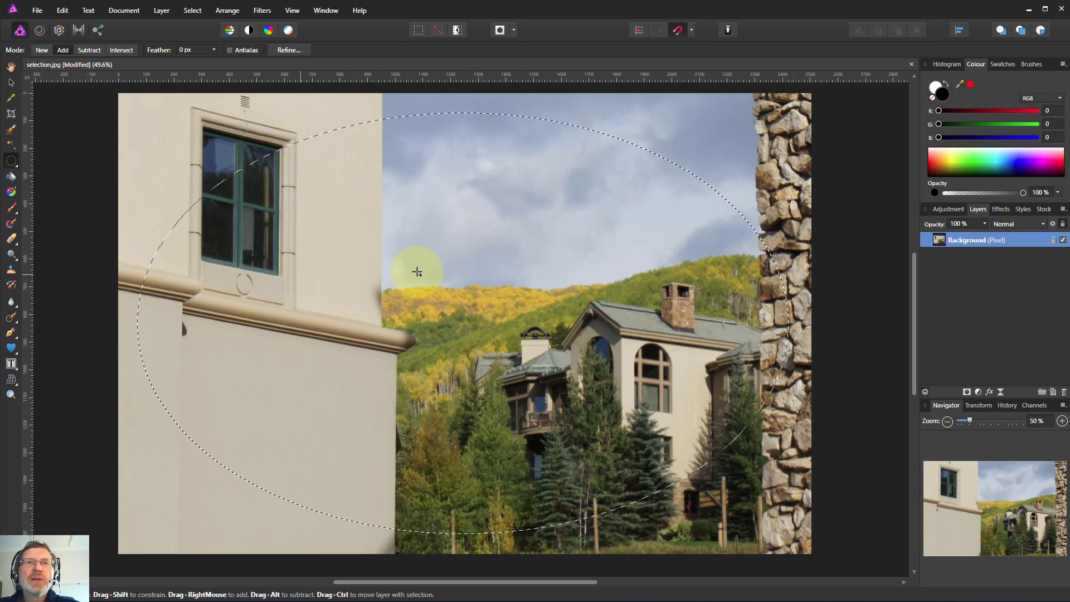
{"action": "mouse_move", "coordinate": [479, 189]}
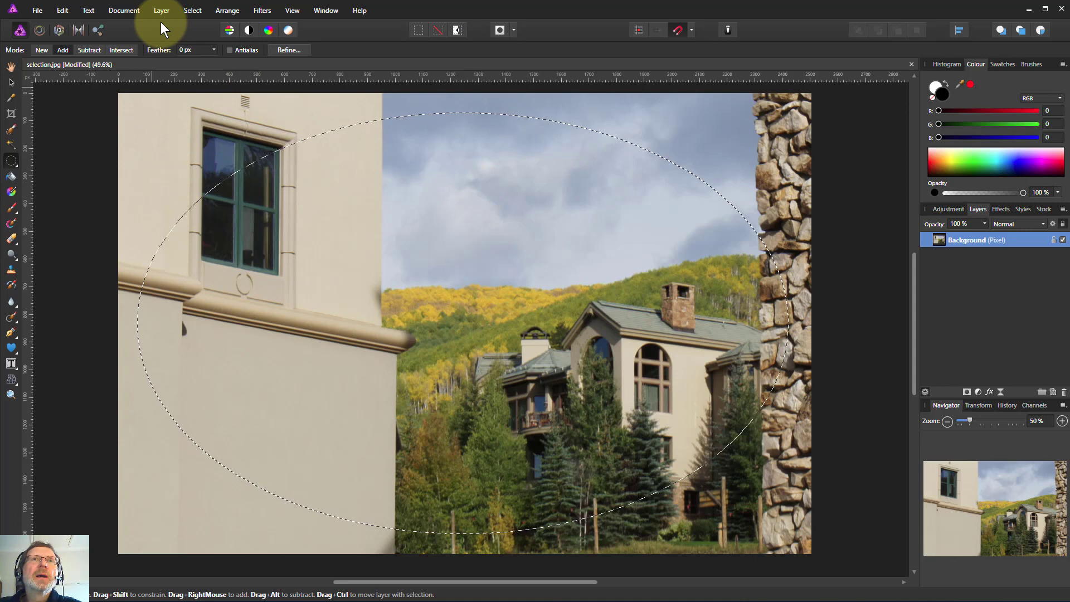
{"action": "left_click", "coordinate": [193, 10]}
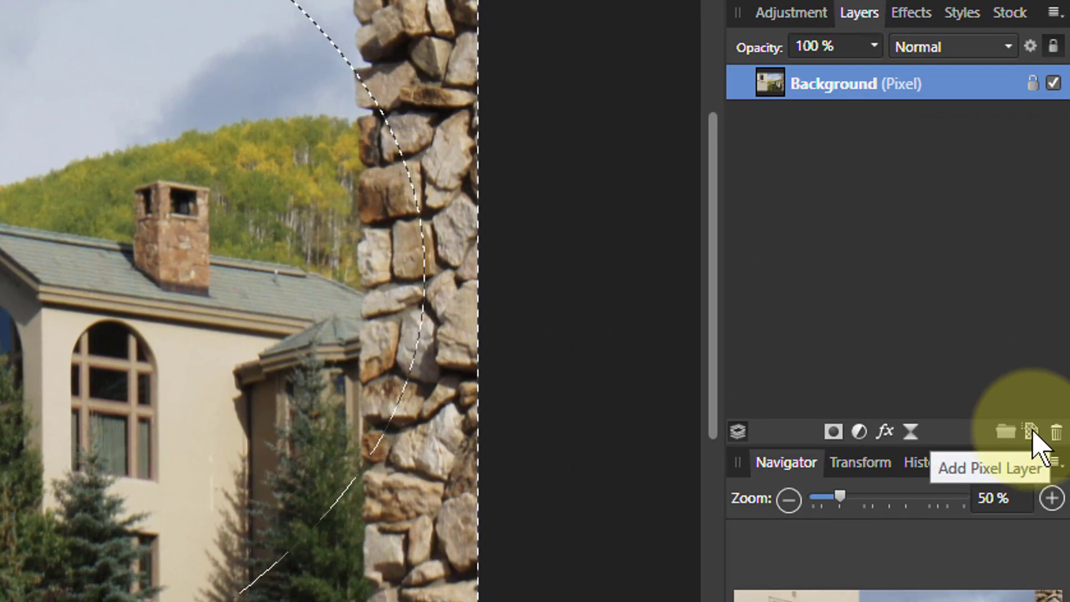
- Add a new empty pixel layer above the Background layer
{"action": "left_click", "coordinate": [1030, 432]}
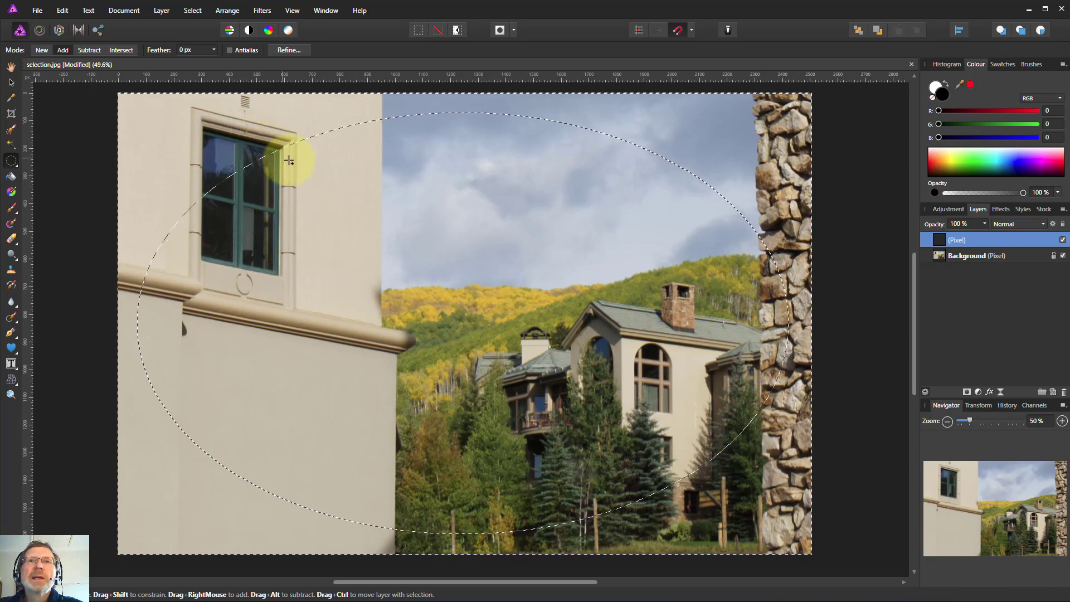
{"action": "mouse_move", "coordinate": [341, 194]}
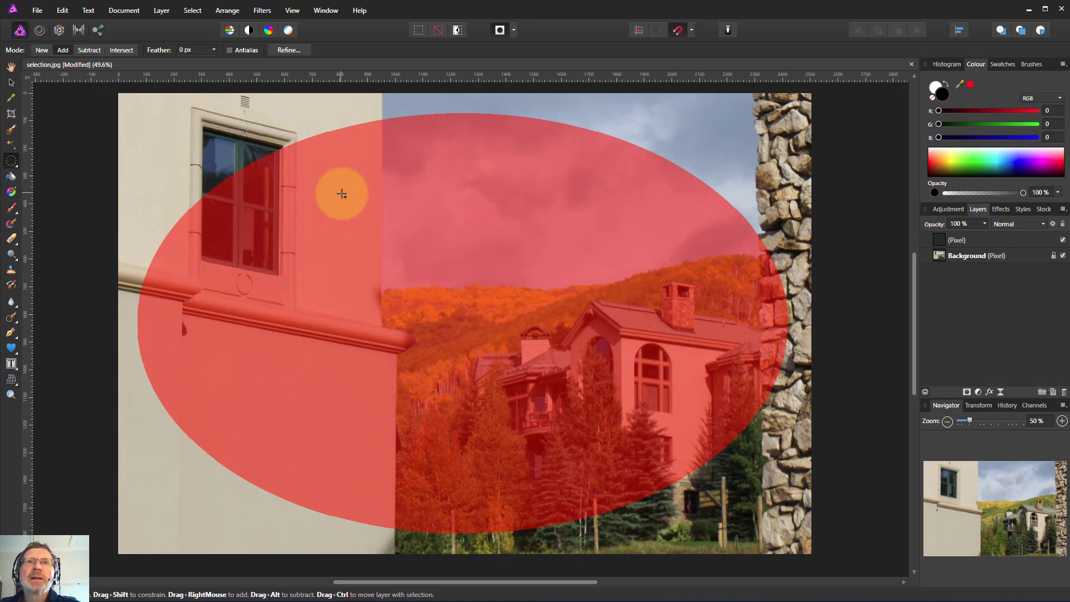
{"action": "mouse_move", "coordinate": [358, 187]}
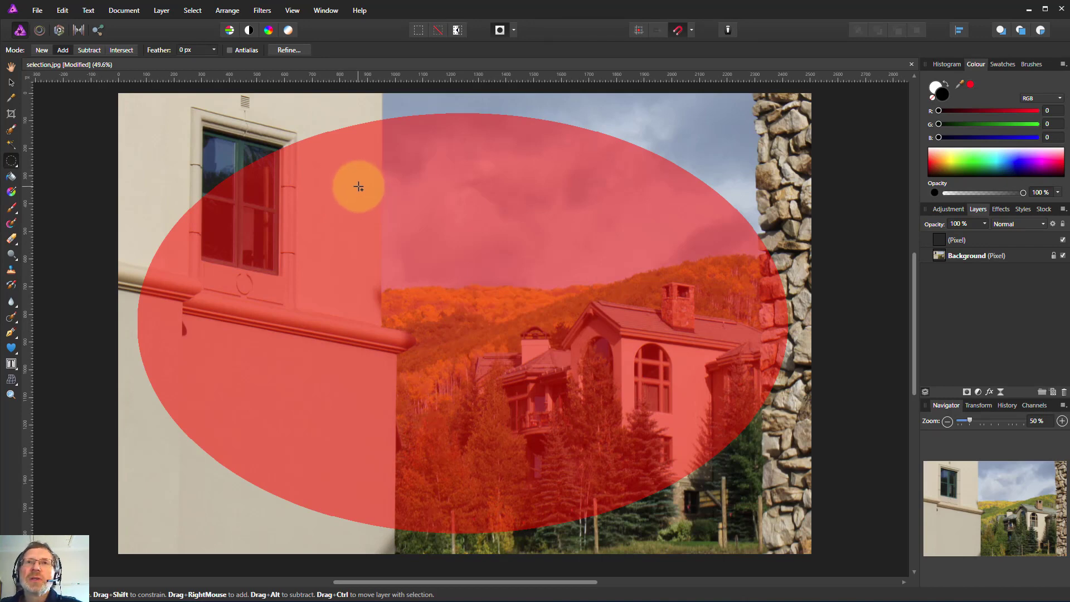
{"action": "mouse_move", "coordinate": [724, 129]}
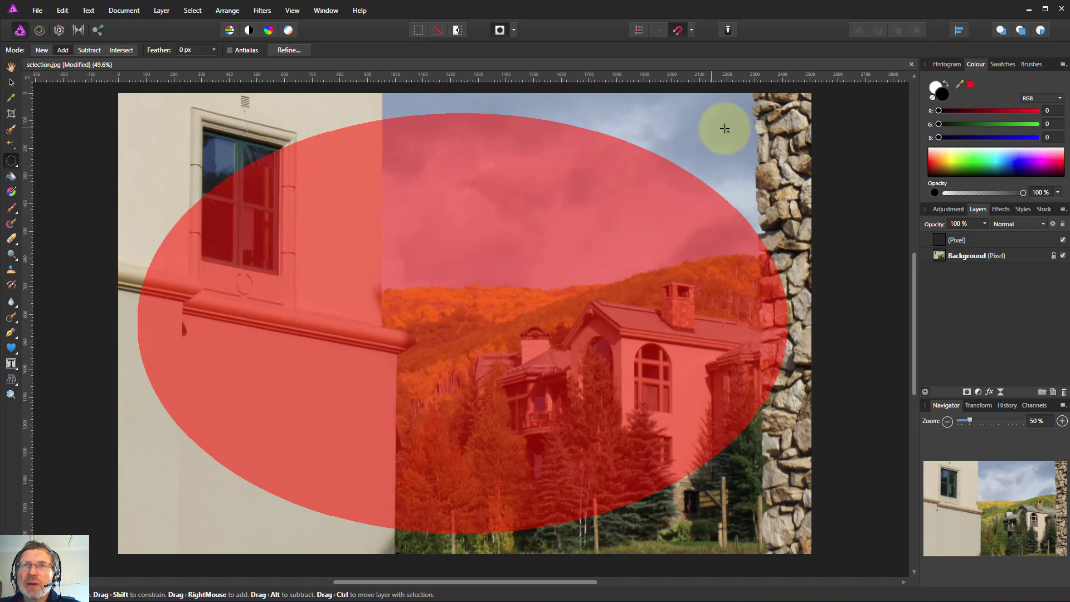
{"action": "mouse_move", "coordinate": [512, 178]}
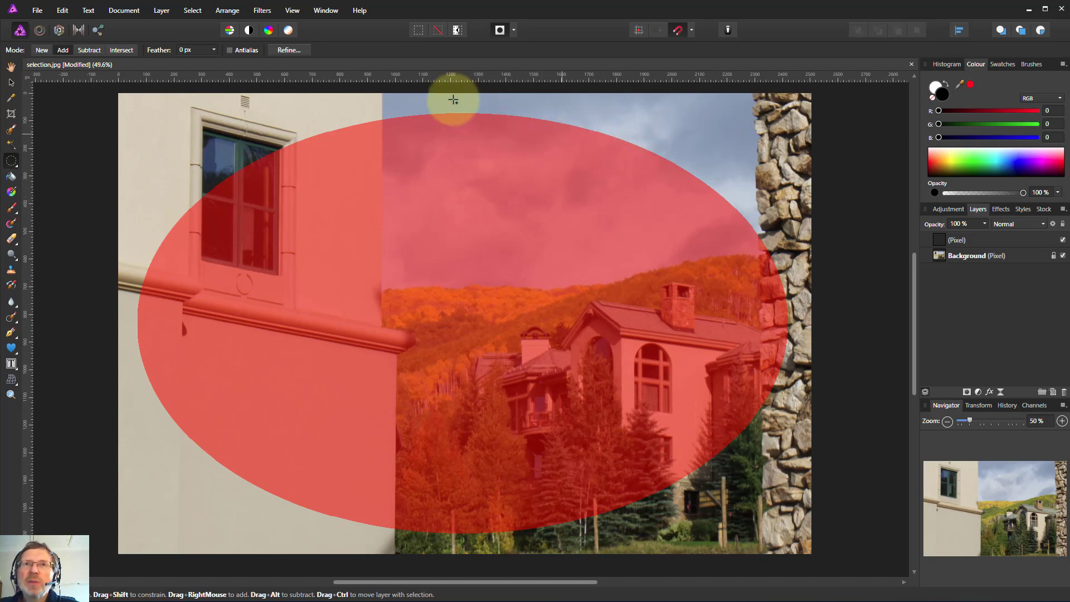
{"action": "mouse_move", "coordinate": [367, 148]}
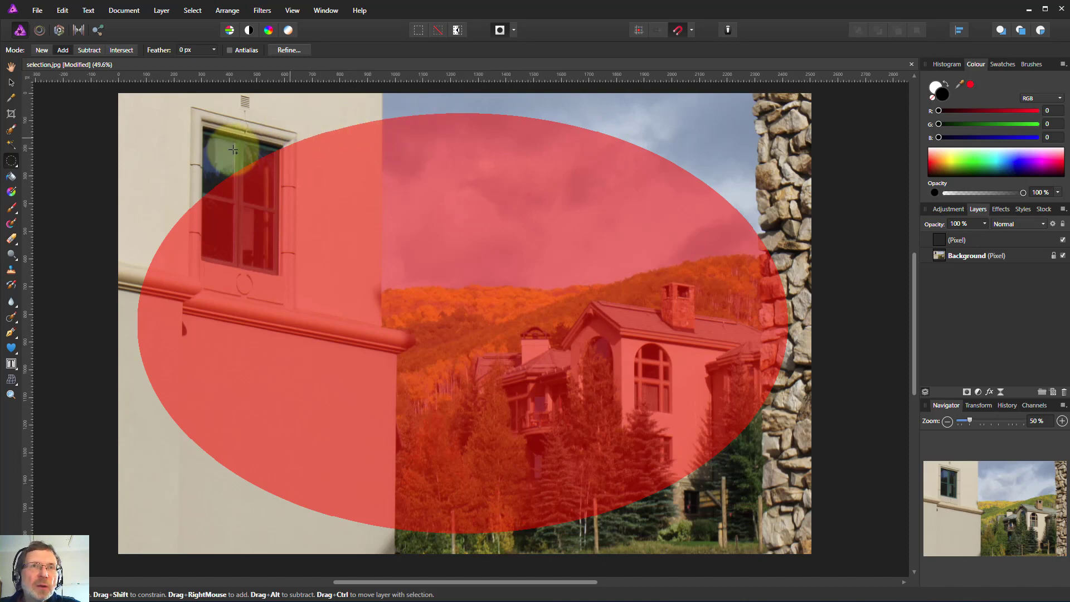
{"action": "mouse_move", "coordinate": [143, 121]}
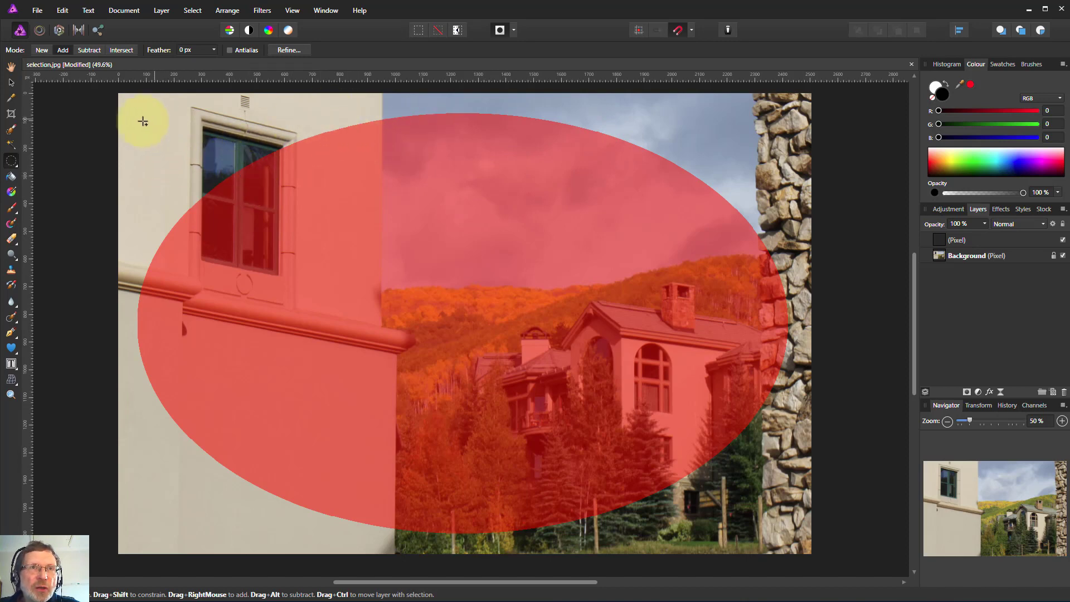
{"action": "mouse_move", "coordinate": [257, 188]}
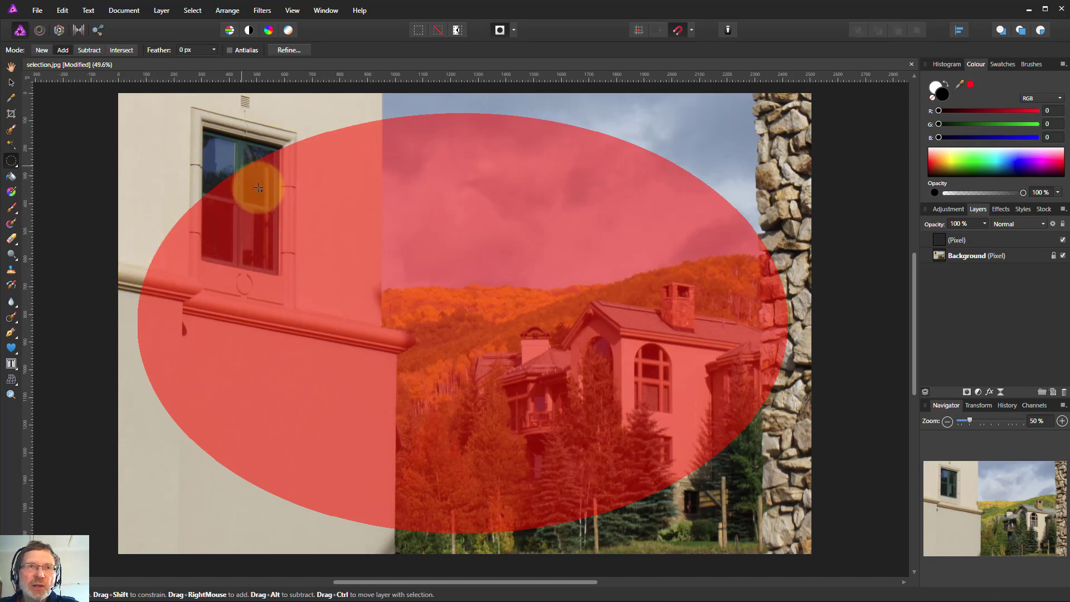
{"action": "mouse_move", "coordinate": [428, 152]}
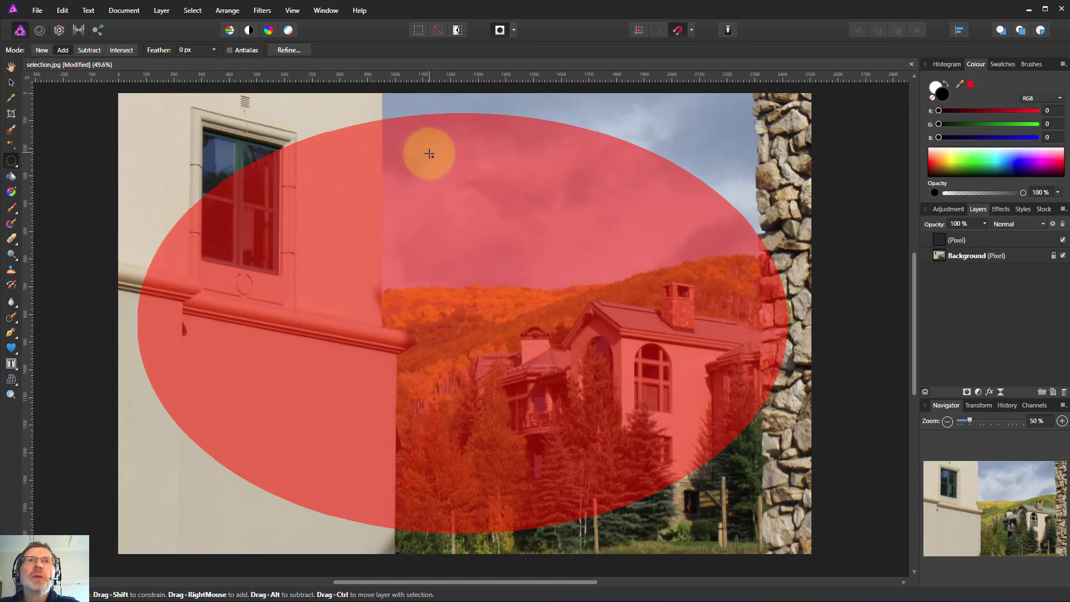
{"action": "mouse_move", "coordinate": [451, 160]}
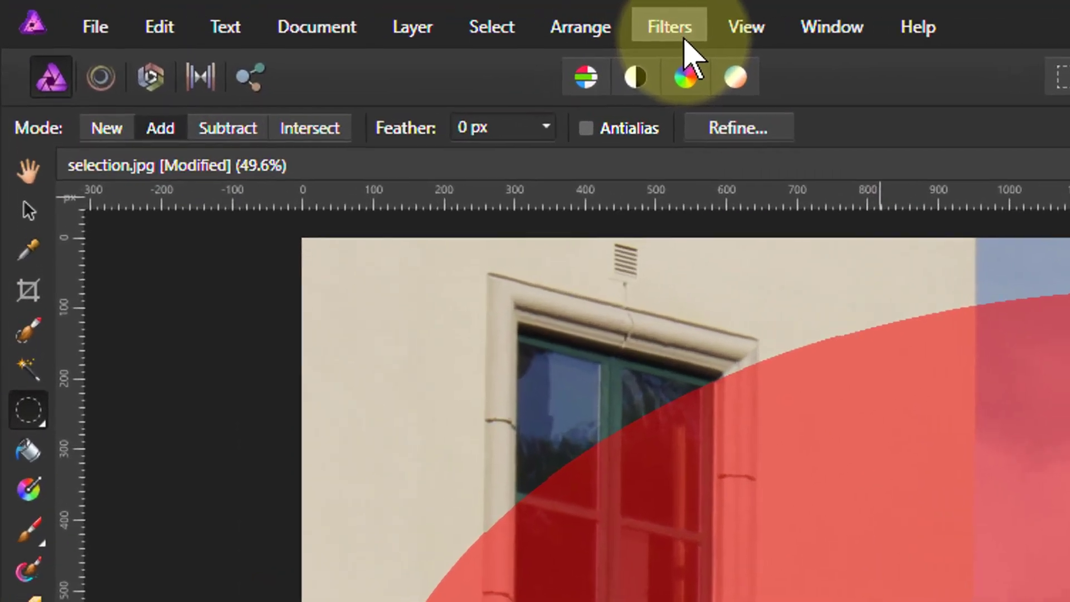
- Apply a Gaussian Blur of about 200 px radius to the oval mask
{"action": "left_click", "coordinate": [667, 26]}
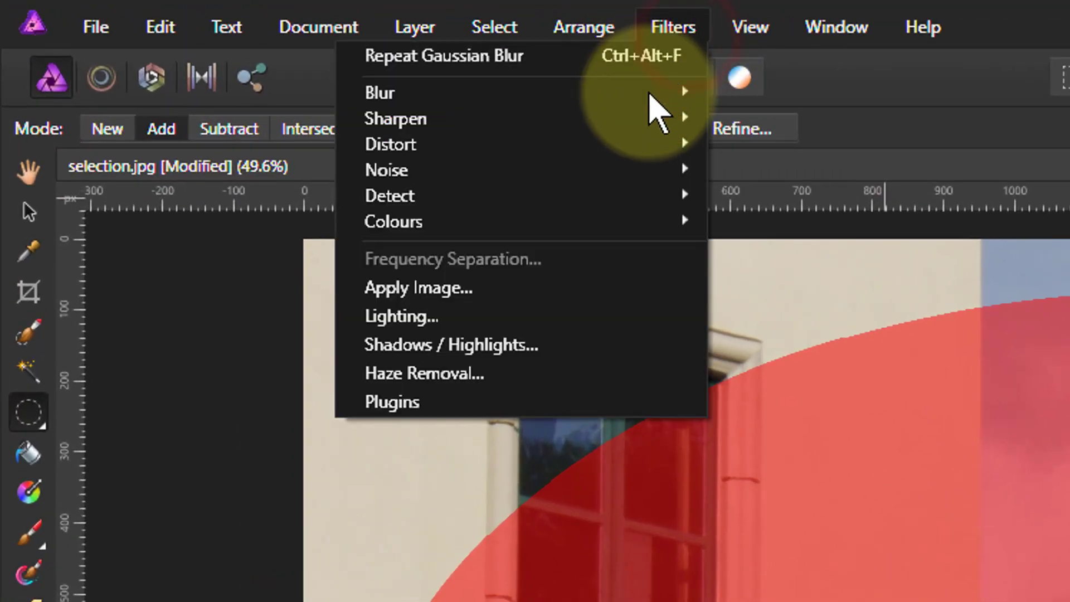
{"action": "mouse_move", "coordinate": [395, 118]}
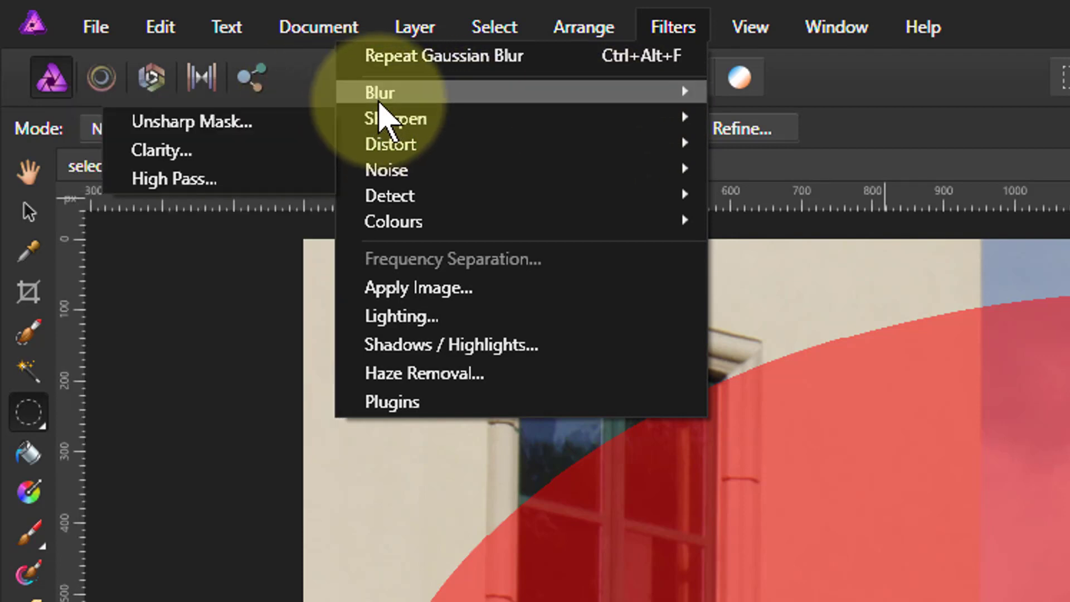
{"action": "mouse_move", "coordinate": [379, 92]}
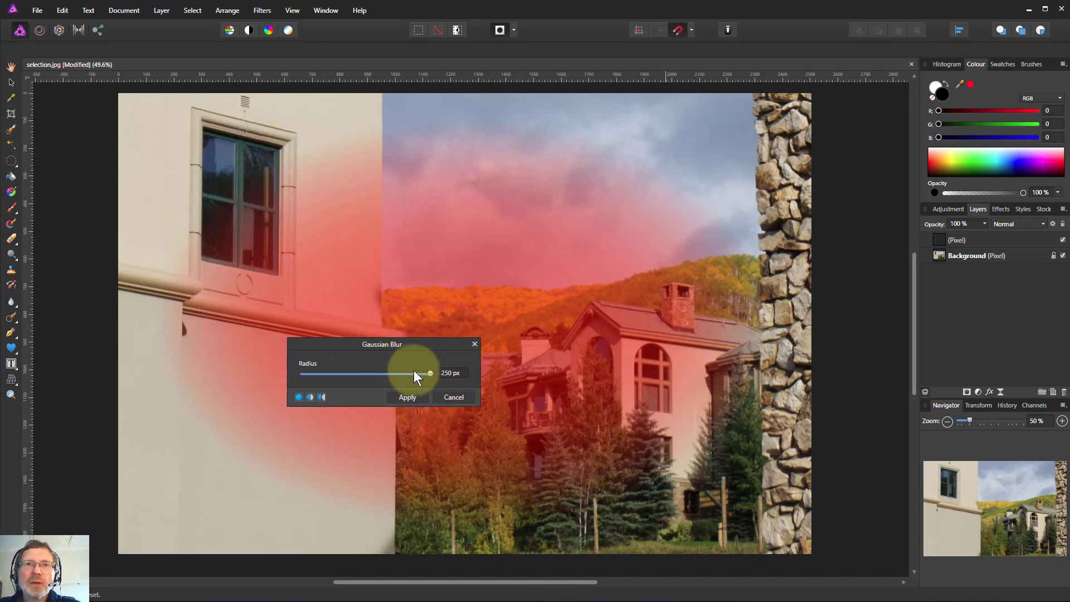
{"action": "left_click_drag", "start_coordinate": [428, 373], "coordinate": [344, 373]}
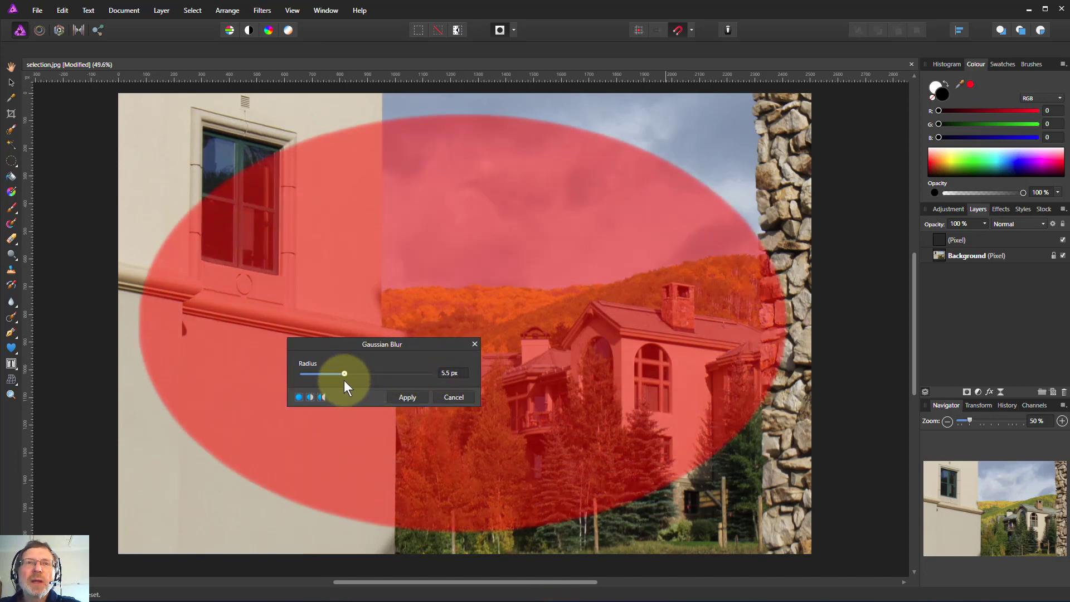
{"action": "left_click_drag", "start_coordinate": [345, 373], "coordinate": [418, 373]}
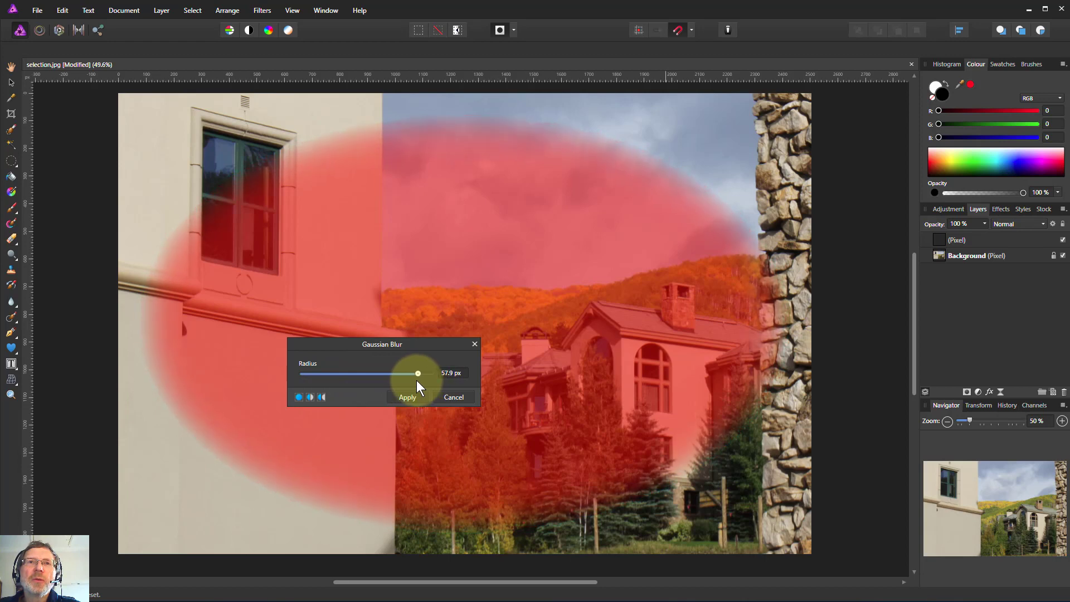
{"action": "left_click_drag", "start_coordinate": [418, 374], "coordinate": [430, 373]}
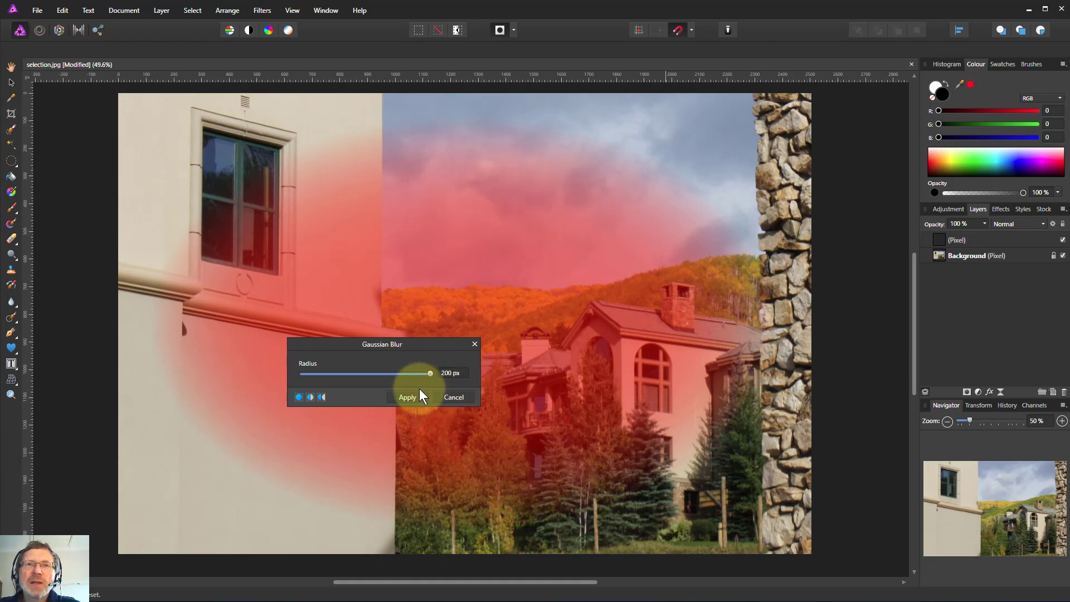
{"action": "left_click", "coordinate": [407, 397]}
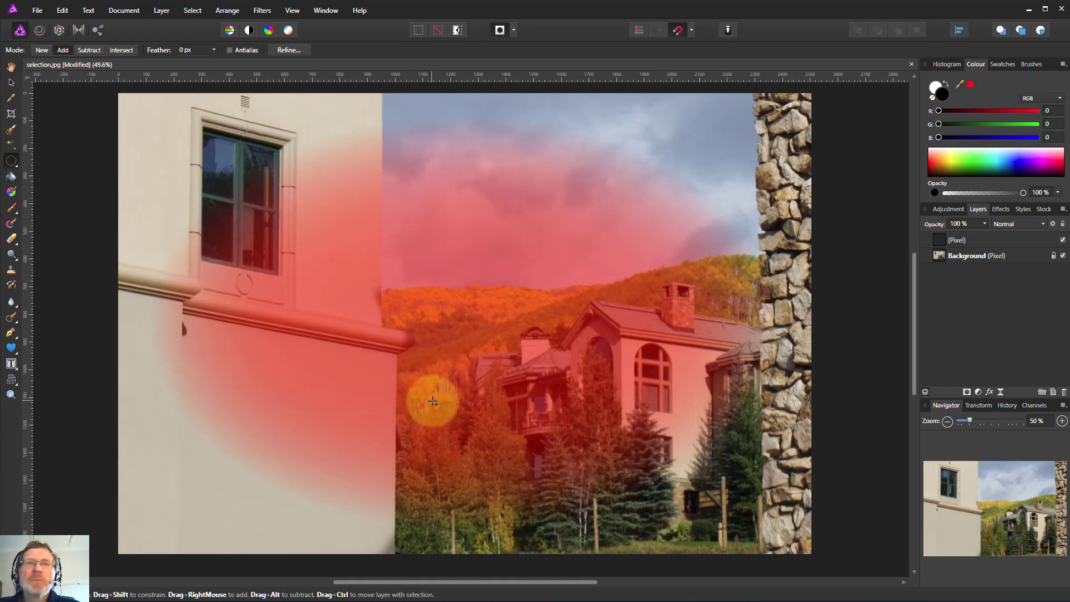
- Exit Quick Mask mode to restore the soft-edged oval as a marching-ants selection
{"action": "left_click_drag", "start_coordinate": [432, 401], "coordinate": [391, 347]}
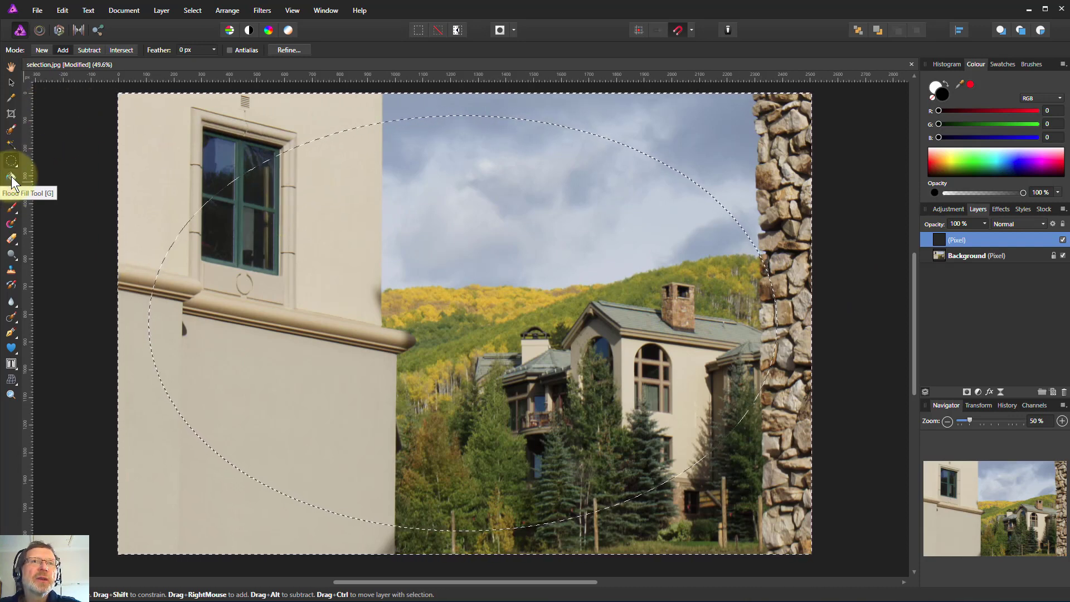
- Switch to the Flood Fill Tool to fill outside the oval with black
{"action": "left_click", "coordinate": [11, 177]}
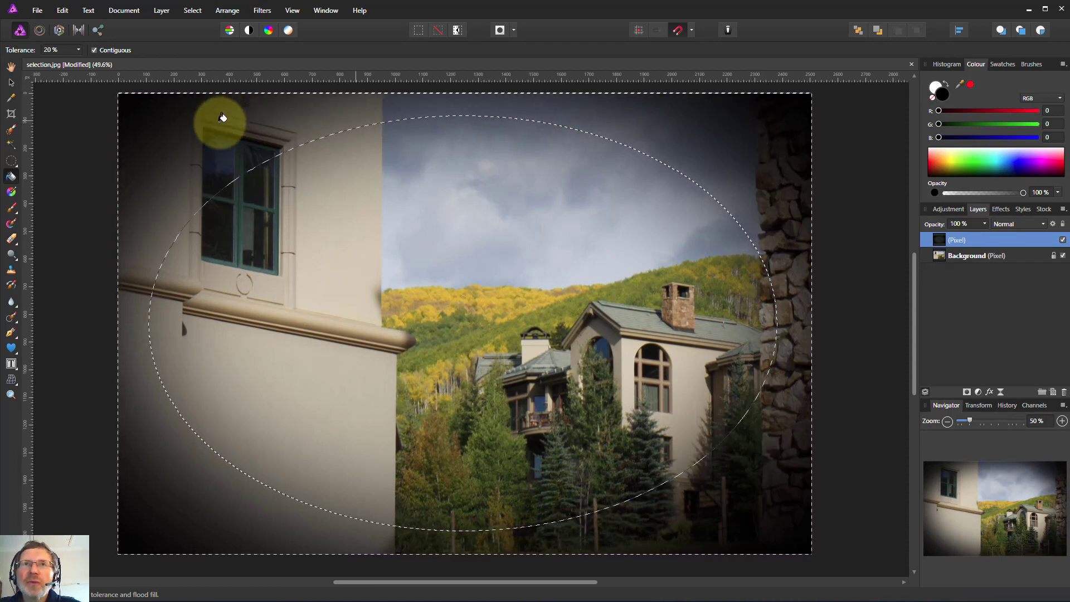
{"action": "mouse_move", "coordinate": [145, 417]}
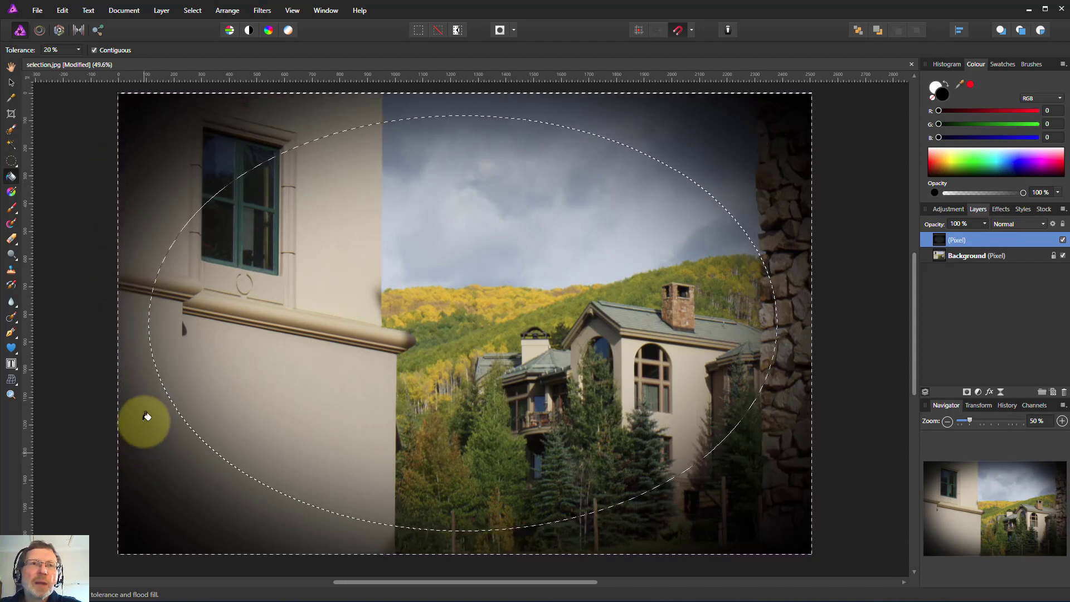
{"action": "mouse_move", "coordinate": [609, 534]}
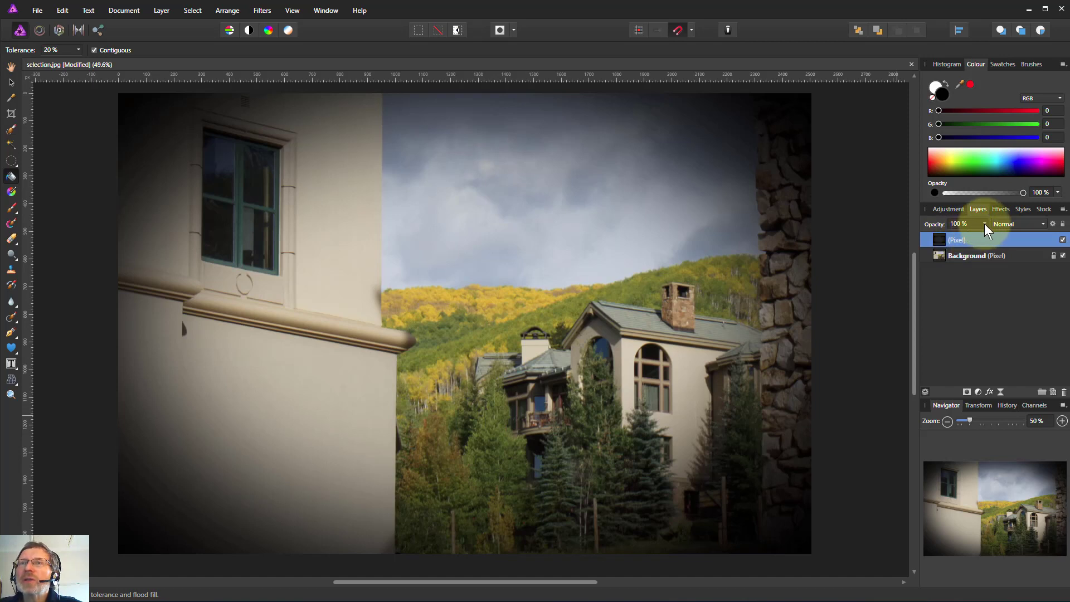
- Lower the vignette layer's opacity to about 29%
{"action": "left_click_drag", "start_coordinate": [1023, 229], "coordinate": [983, 238]}
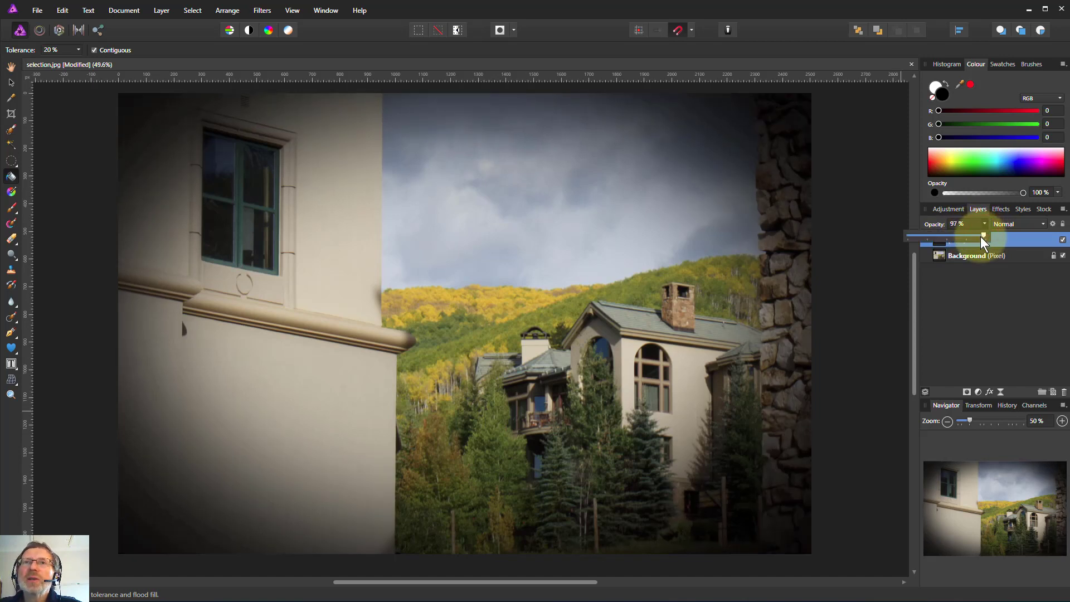
{"action": "left_click_drag", "start_coordinate": [983, 235], "coordinate": [948, 235]}
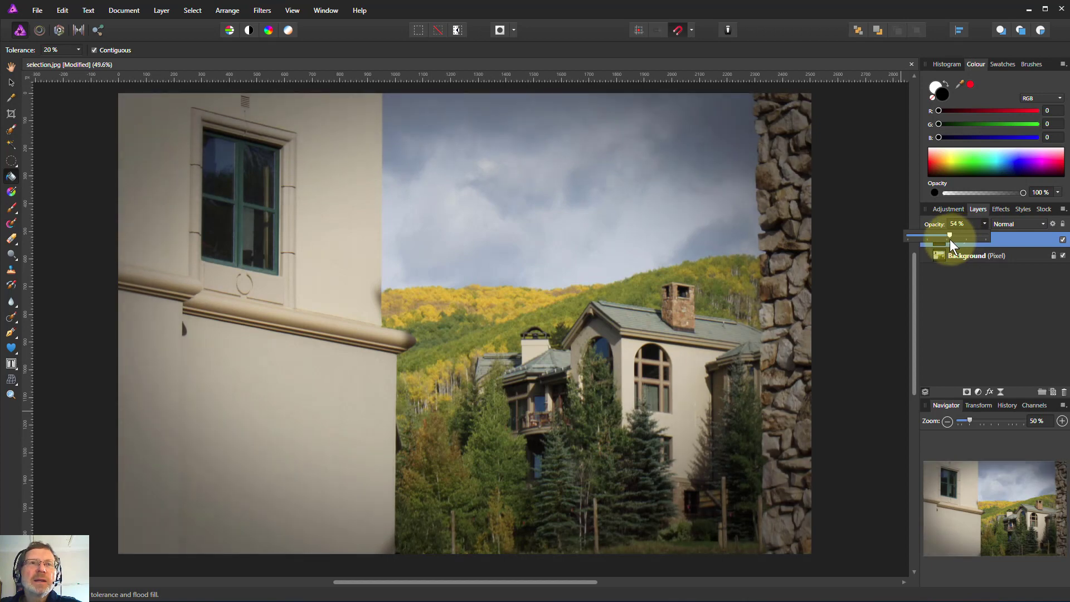
{"action": "left_click_drag", "start_coordinate": [949, 236], "coordinate": [934, 235]}
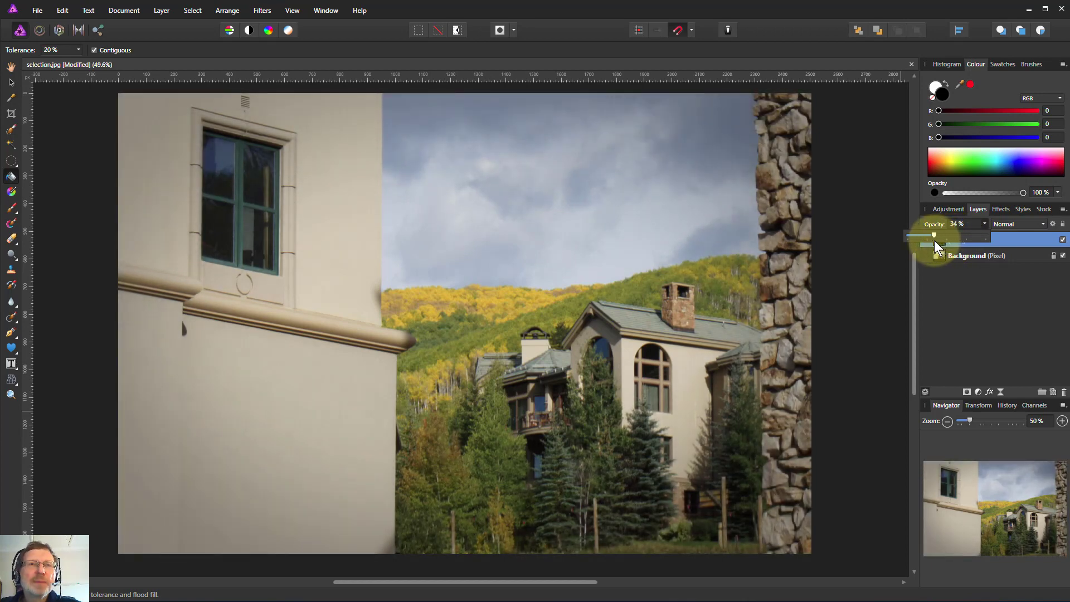
{"action": "left_click_drag", "start_coordinate": [935, 235], "coordinate": [926, 235]}
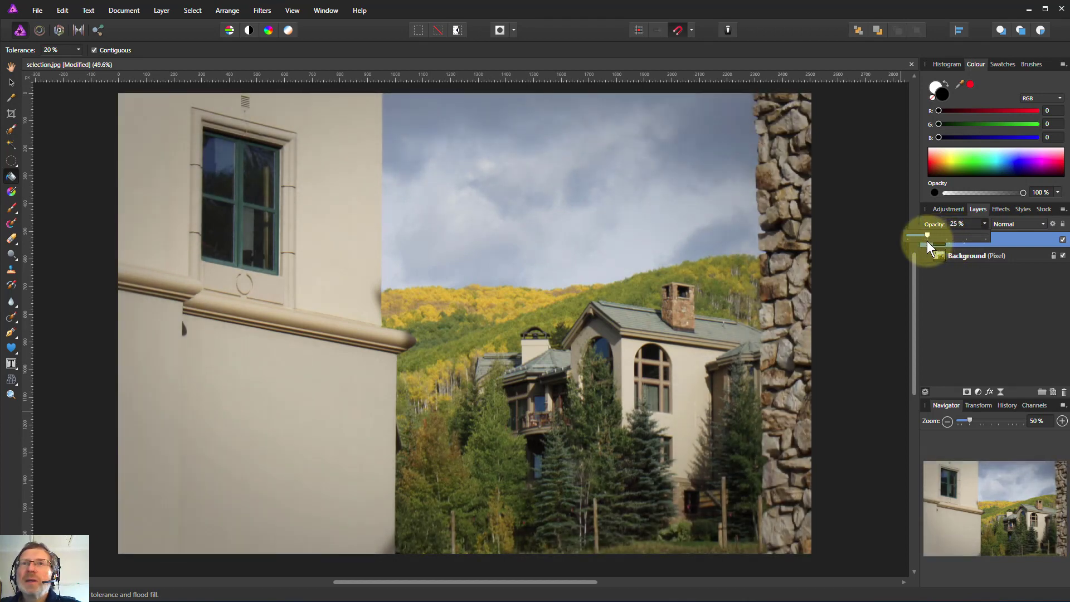
{"action": "left_click_drag", "start_coordinate": [927, 235], "coordinate": [931, 235]}
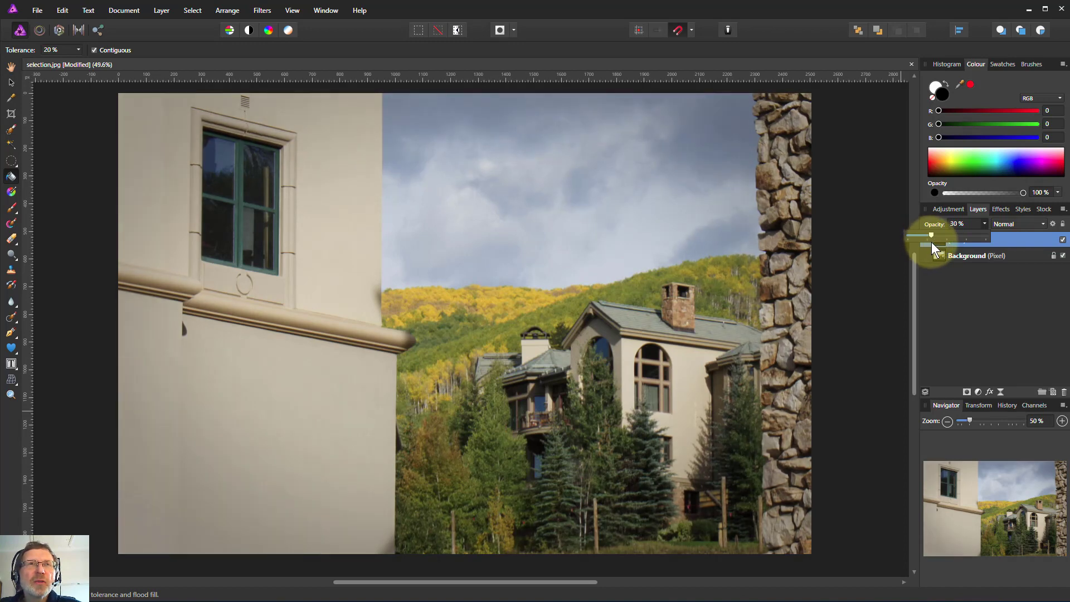
{"action": "left_click_drag", "start_coordinate": [931, 235], "coordinate": [929, 236]}
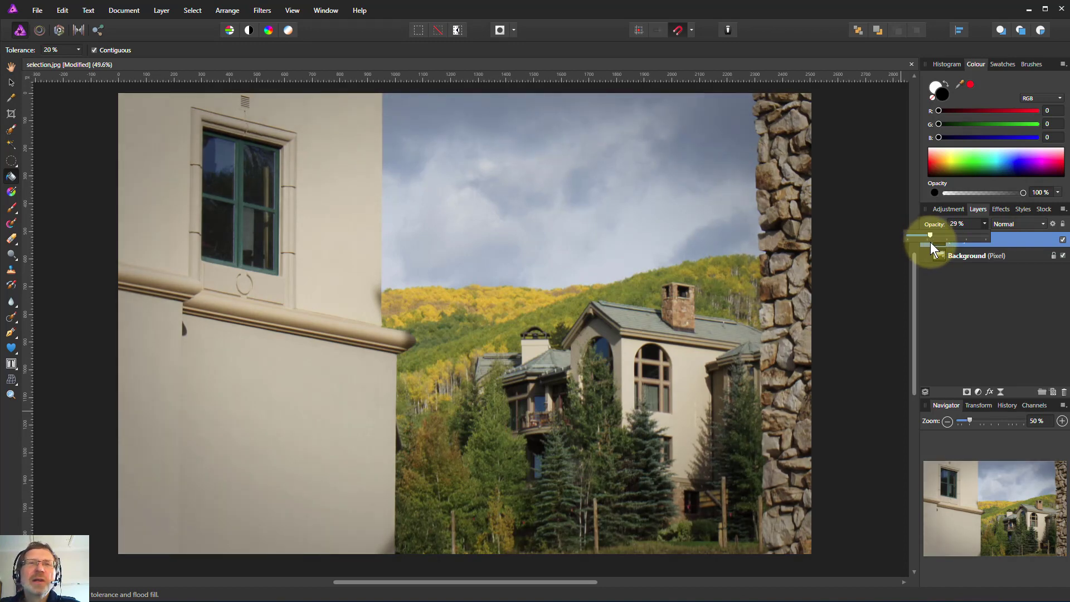